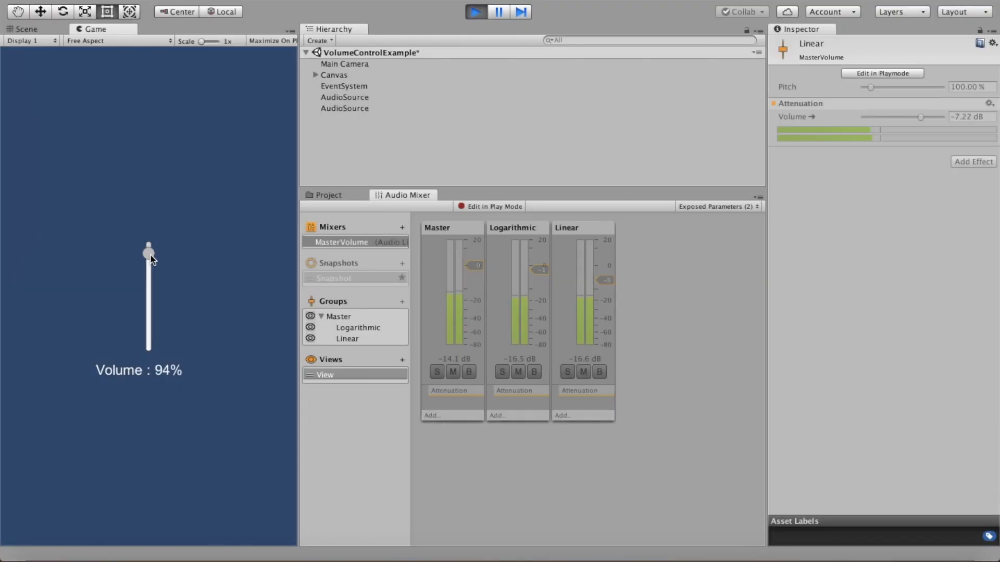
Try the test volume slider, sweeping between about 44 and 100 percent
left_click_drag(149, 252, 149, 292)
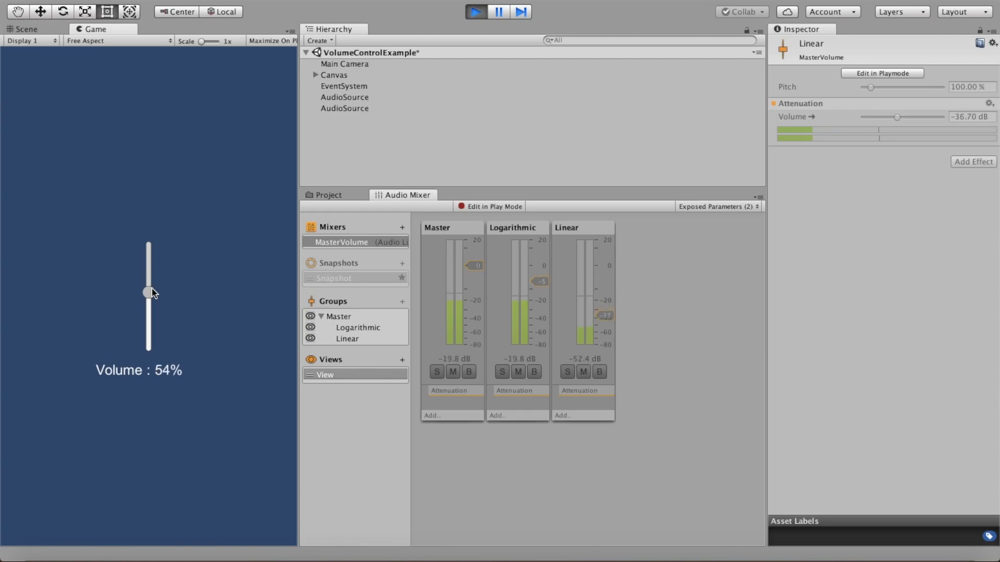
left_click_drag(149, 292, 148, 303)
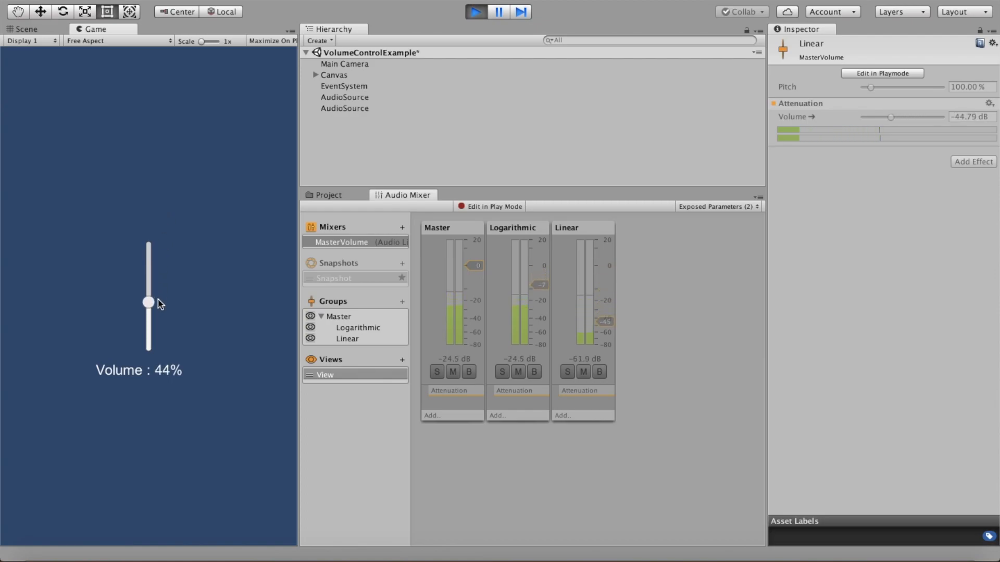
left_click_drag(149, 302, 149, 248)
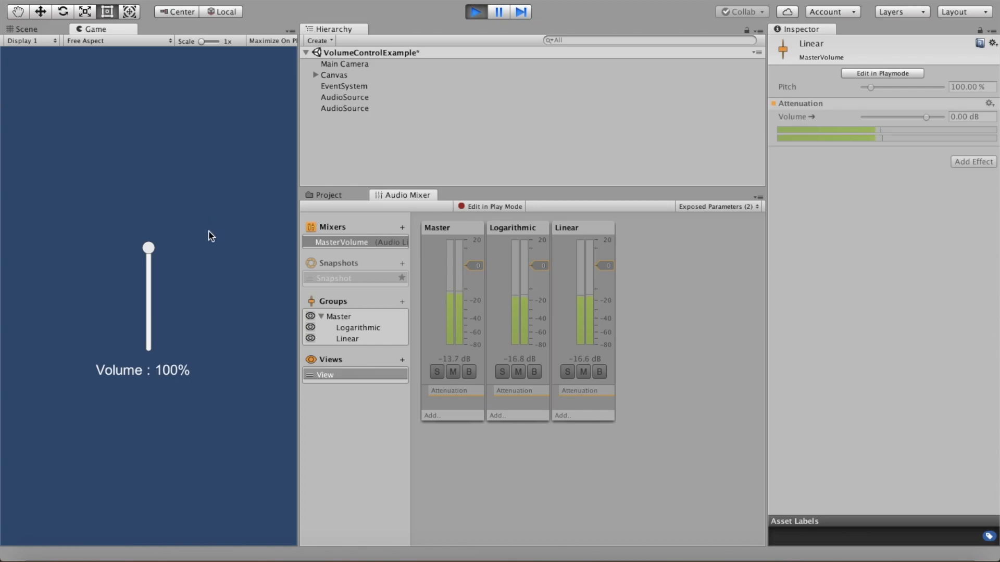
left_click_drag(149, 248, 149, 263)
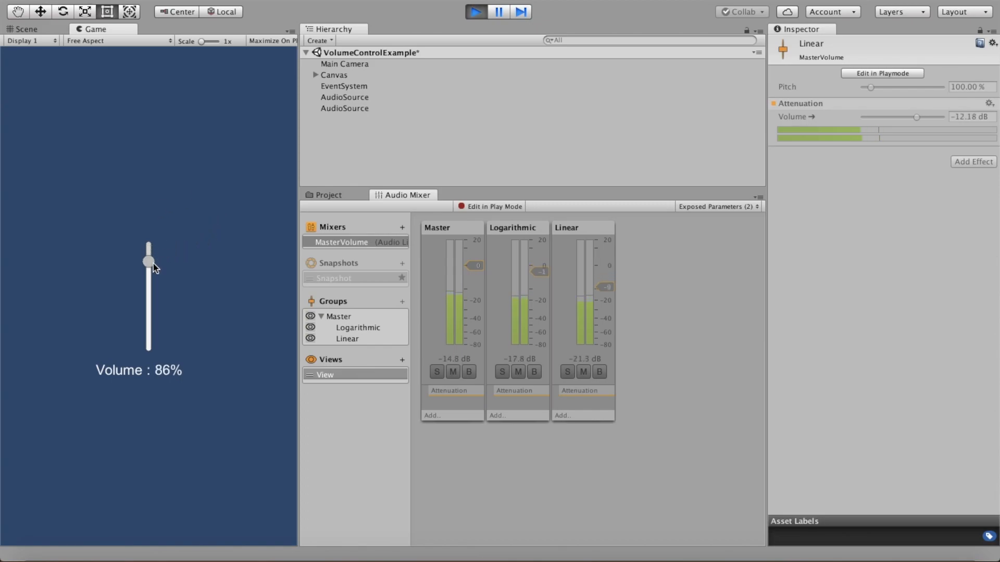
left_click_drag(149, 261, 149, 300)
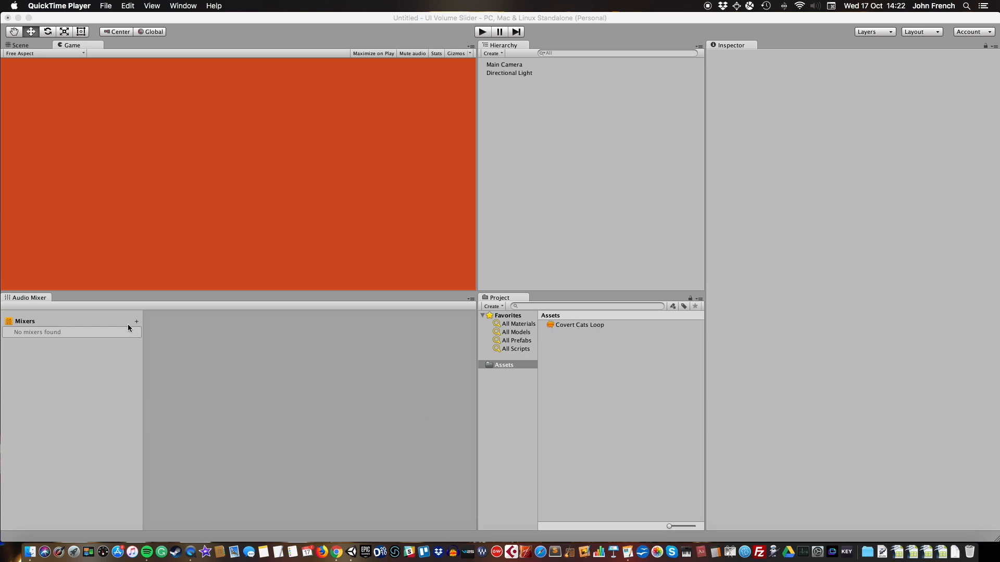
Add a new audio mixer and name it MusicMixer
left_click(136, 321)
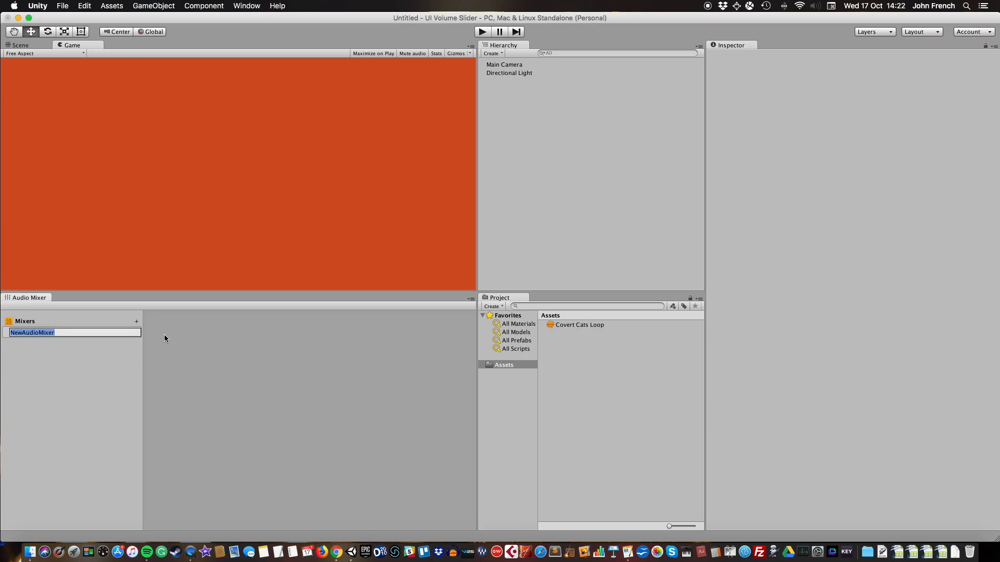
type("Music")
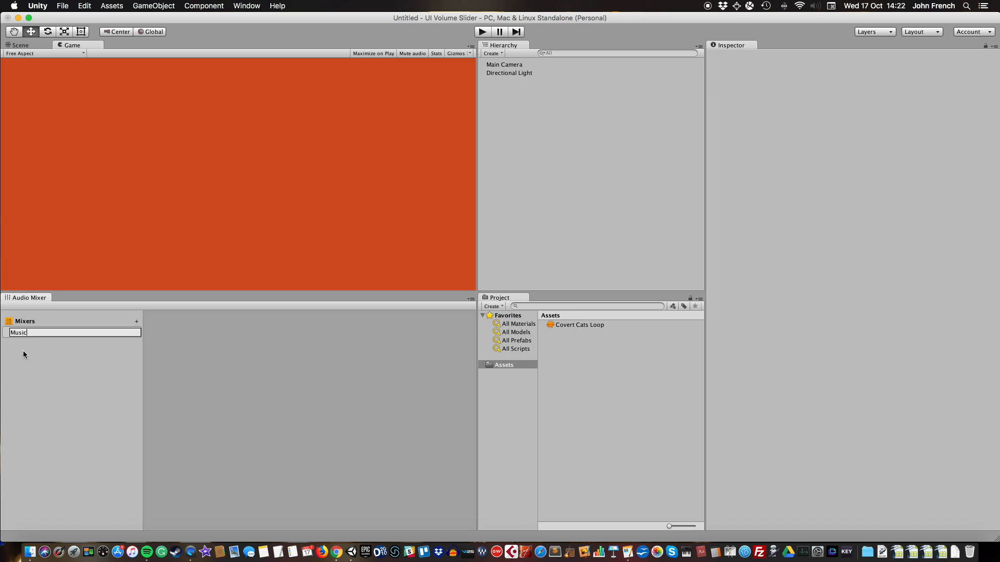
type("Mixer")
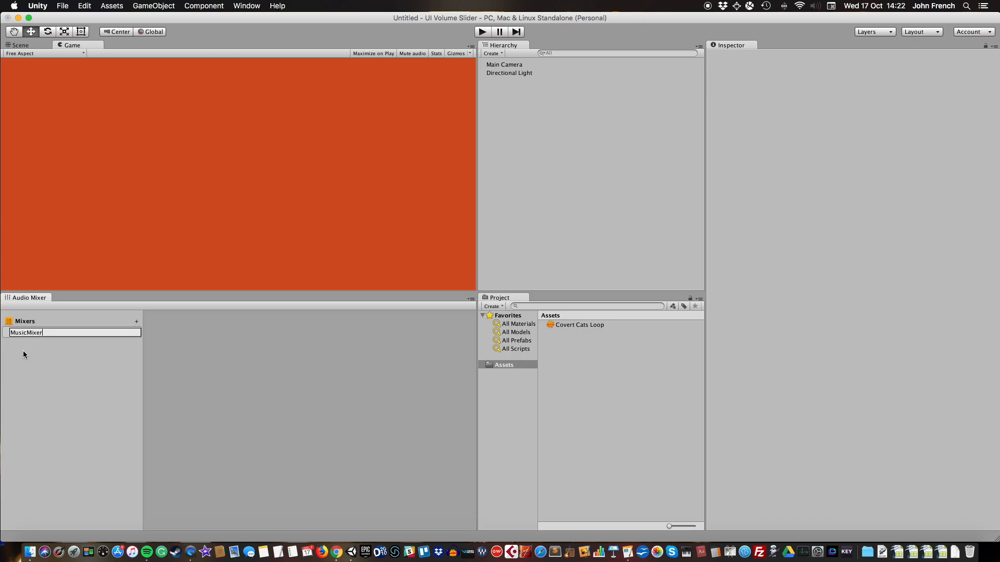
key("Return")
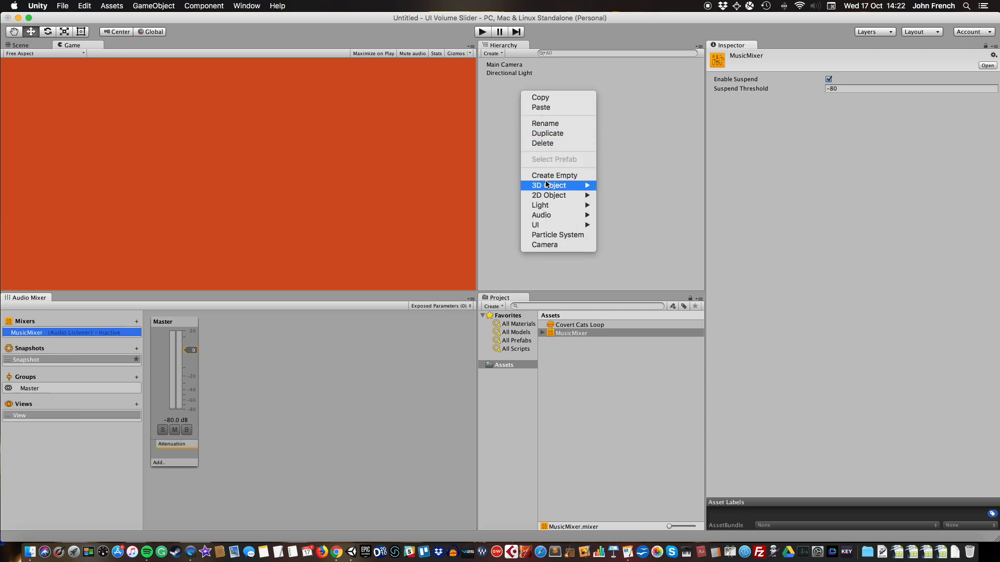
Create an empty game object named AudioSource with an Audio Source component
left_click(553, 175)
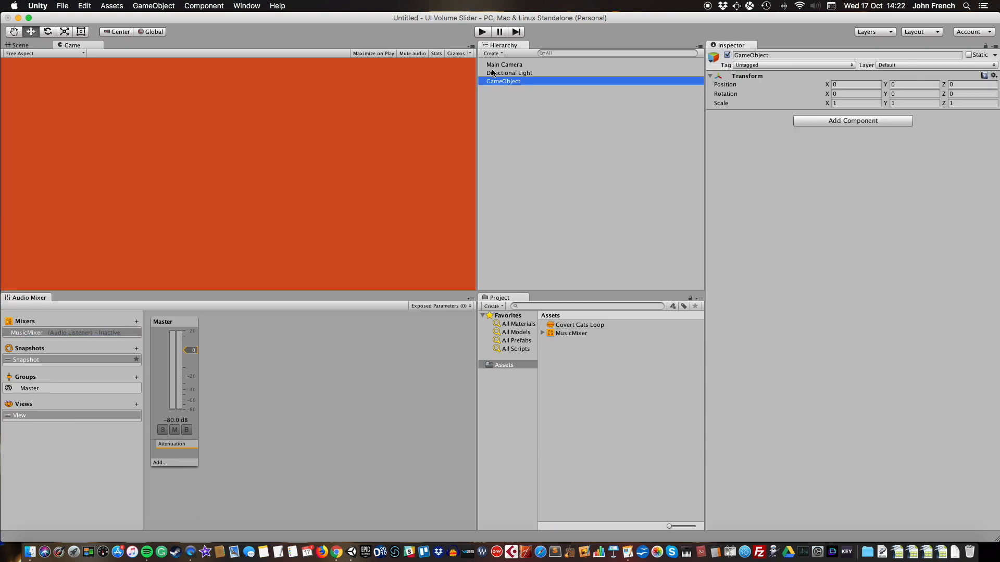
type("AudioSource")
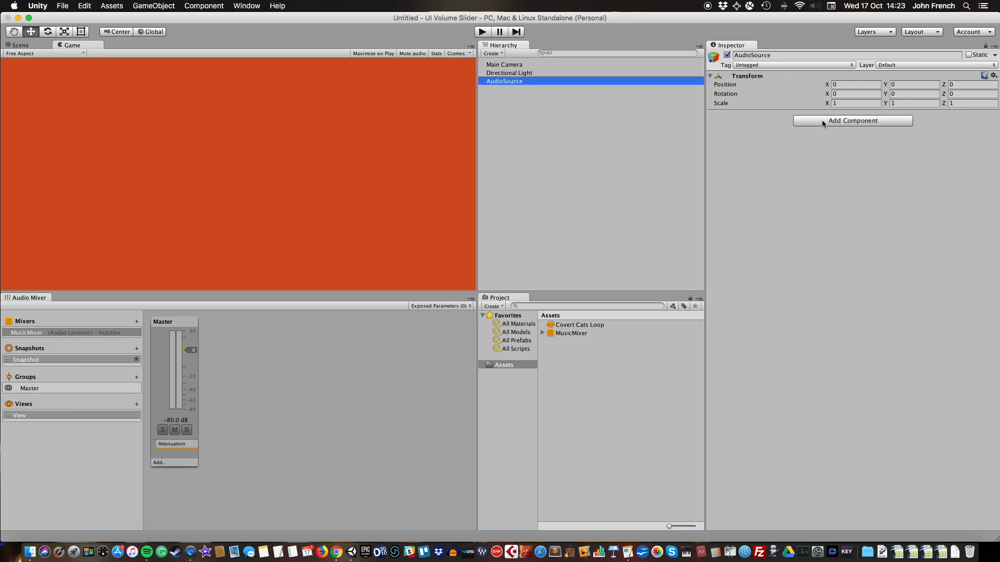
left_click(852, 121)
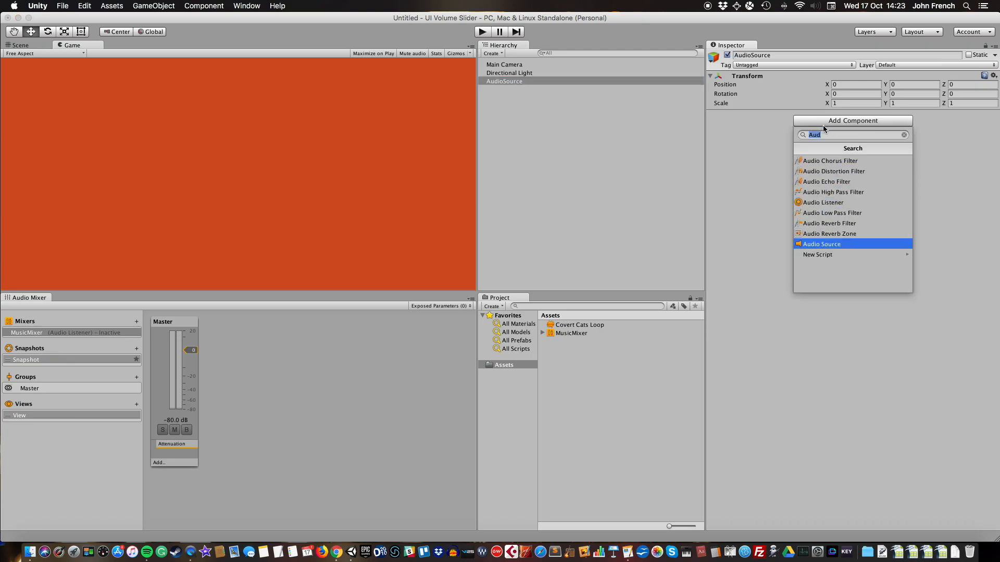
left_click(822, 244)
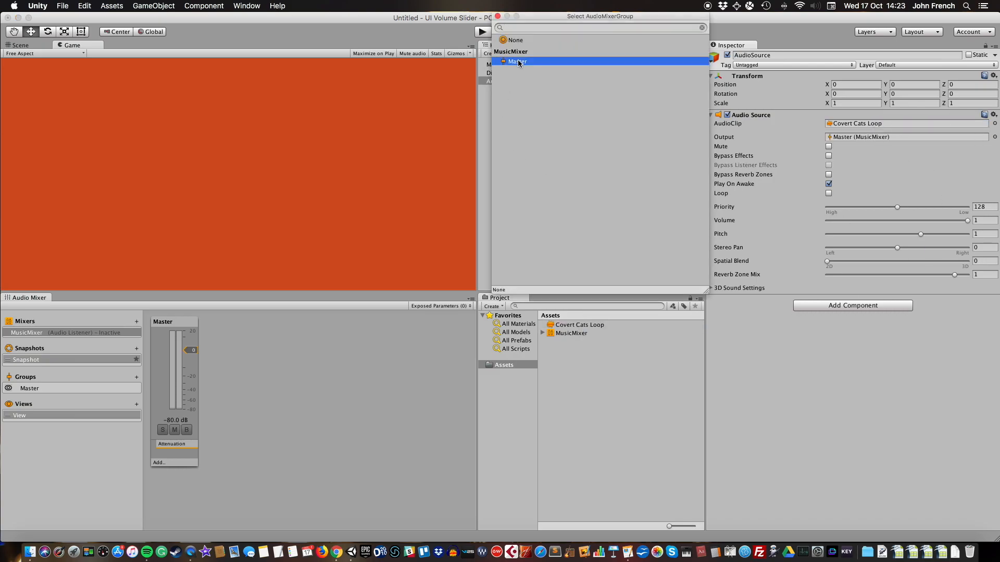
Route its output to MusicMixer's Master group and test-play the Covert Cats Loop
left_click(518, 61)
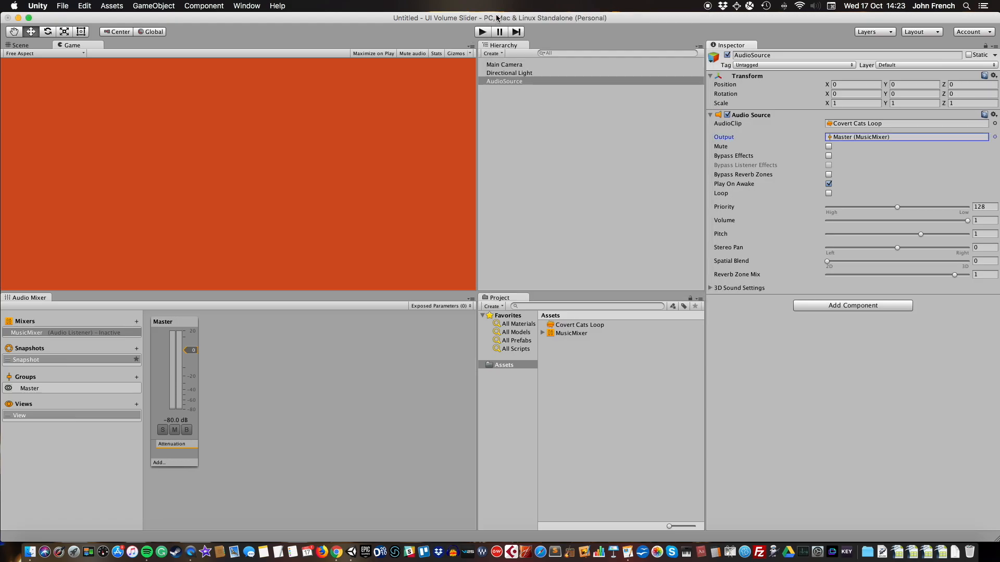
left_click(483, 31)
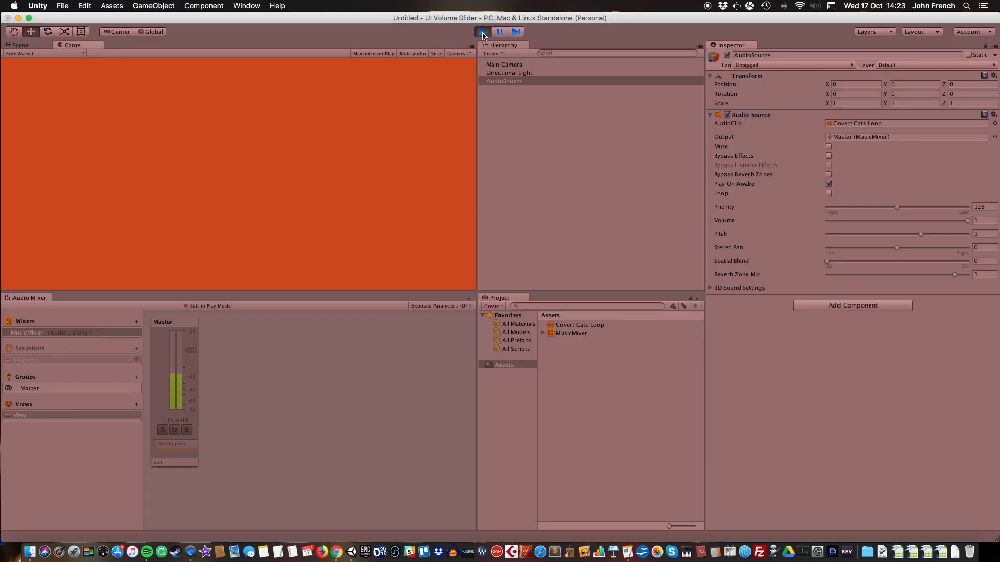
left_click(482, 31)
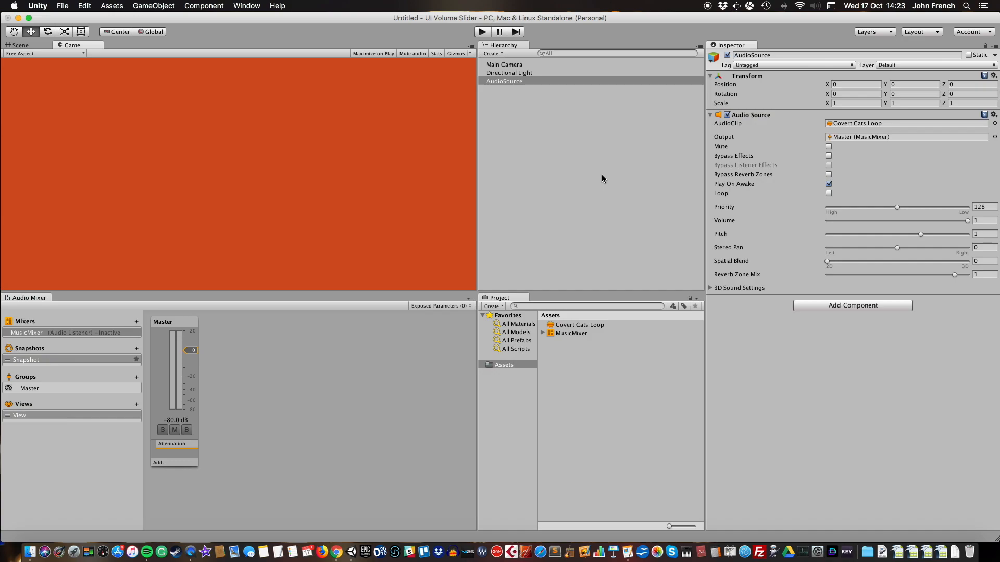
mouse_move(500, 57)
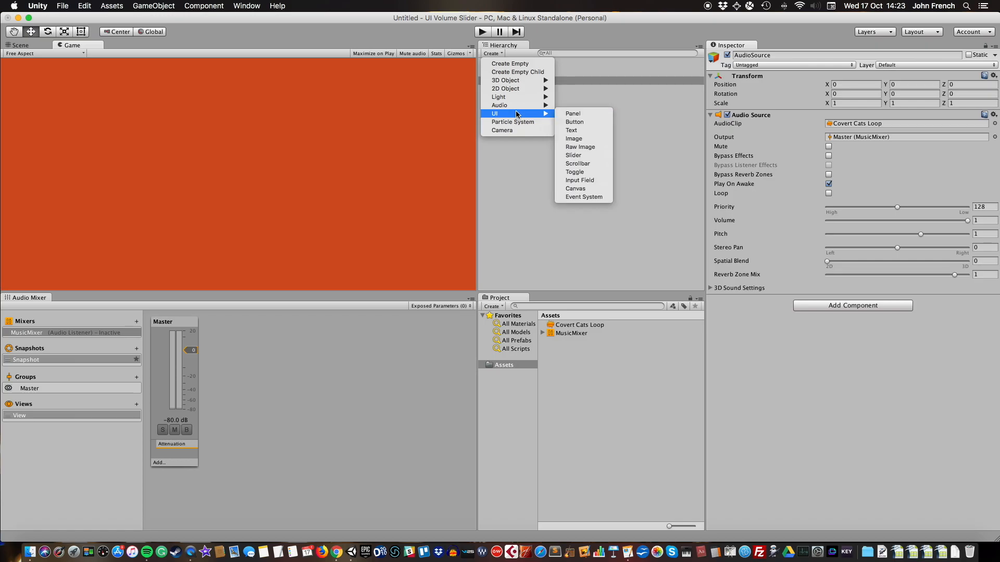
Add a UI Slider to the scene and set its Min Value to 0.0001
left_click(573, 156)
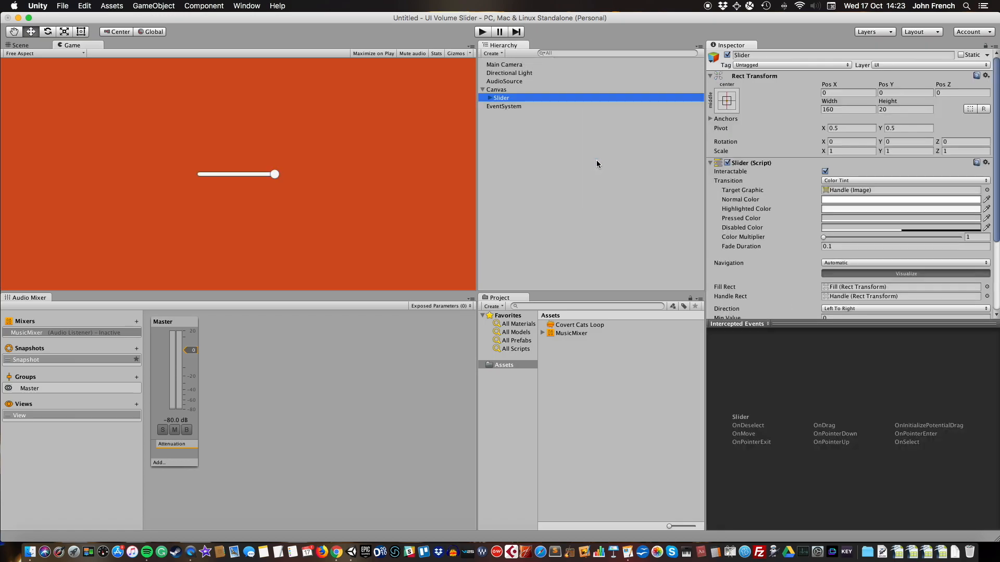
mouse_move(494, 328)
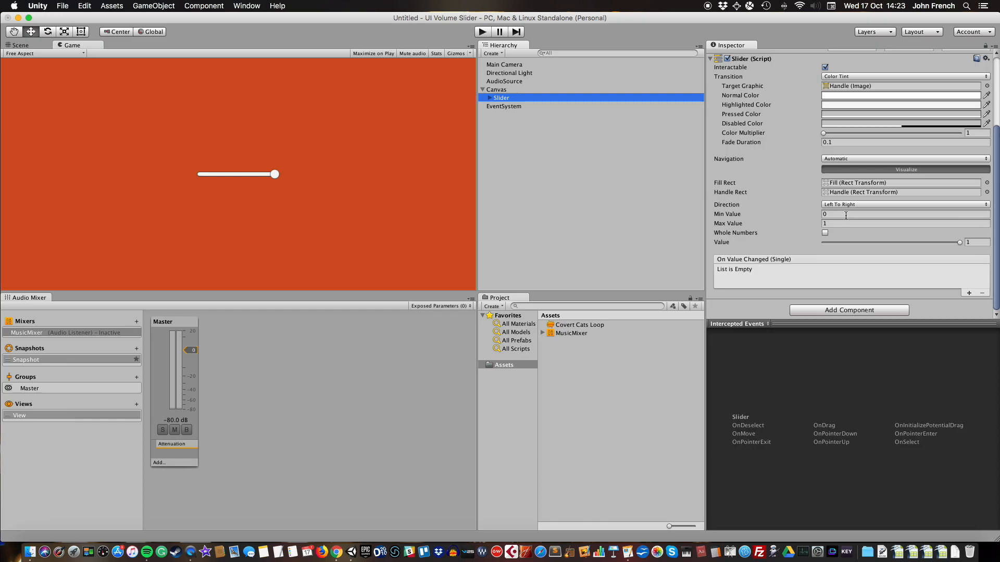
left_click(892, 214)
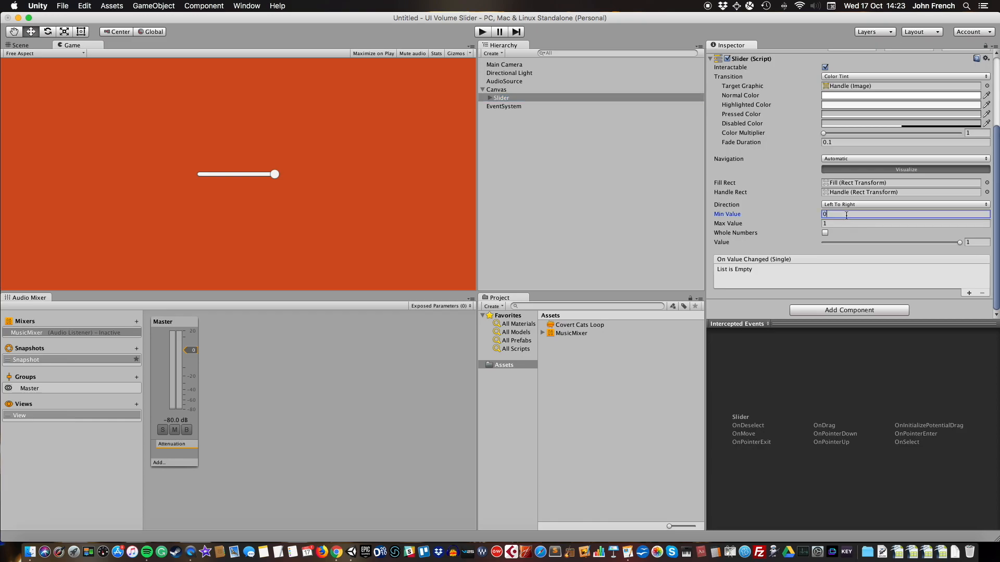
type(".0001")
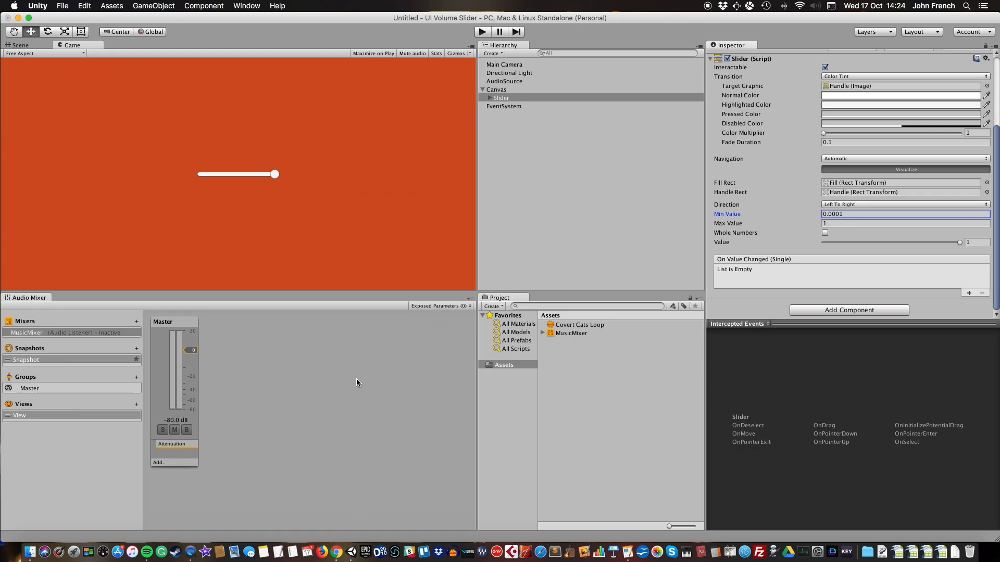
mouse_move(164, 455)
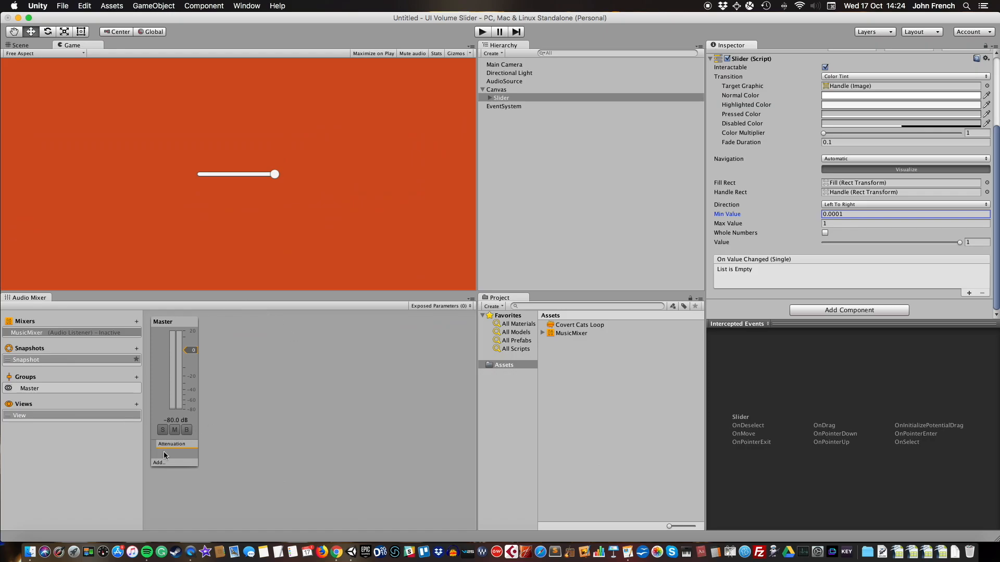
mouse_move(244, 420)
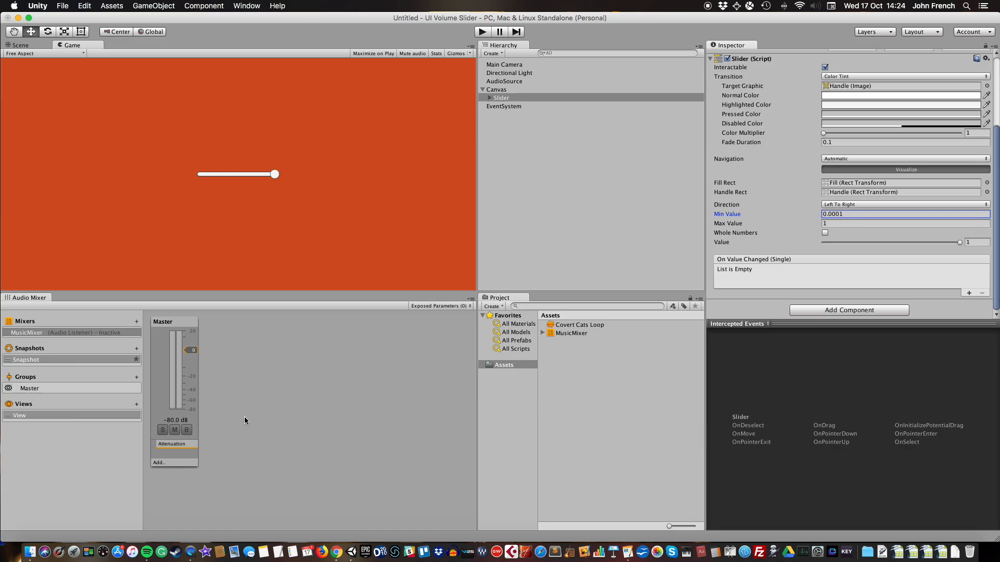
Select MusicMixer's Master group and bring up the expose-to-script option on its Volume
left_click(26, 332)
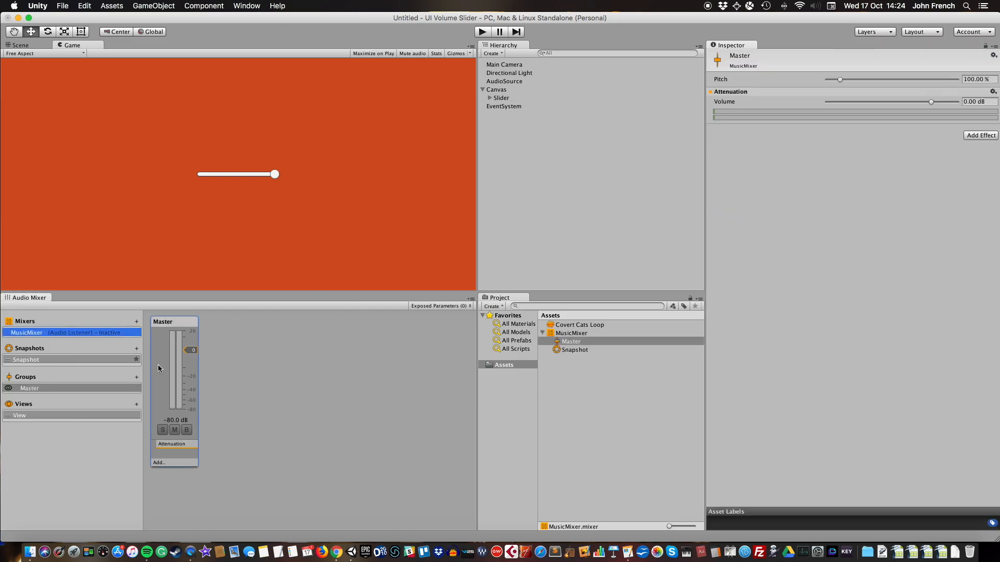
mouse_move(160, 381)
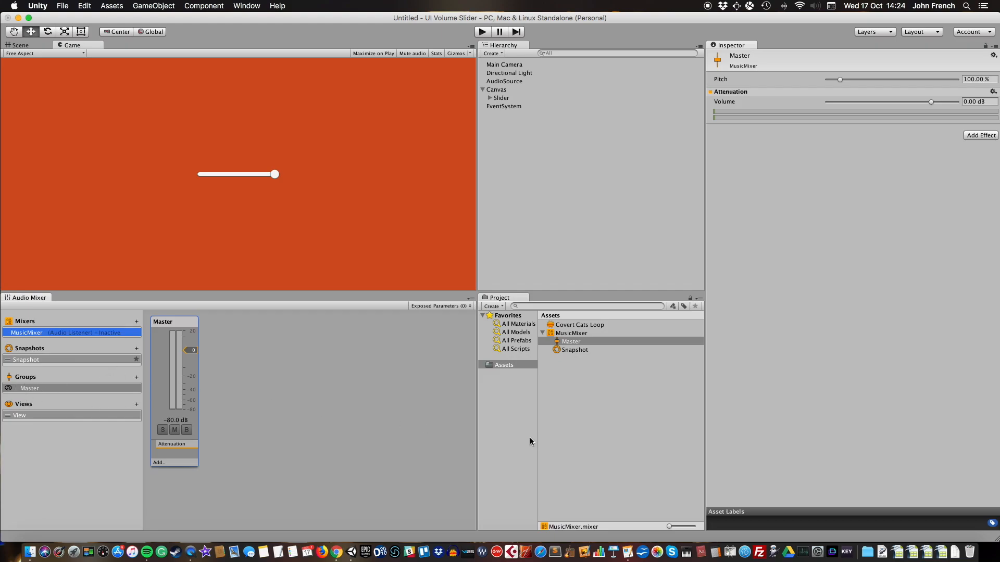
mouse_move(712, 141)
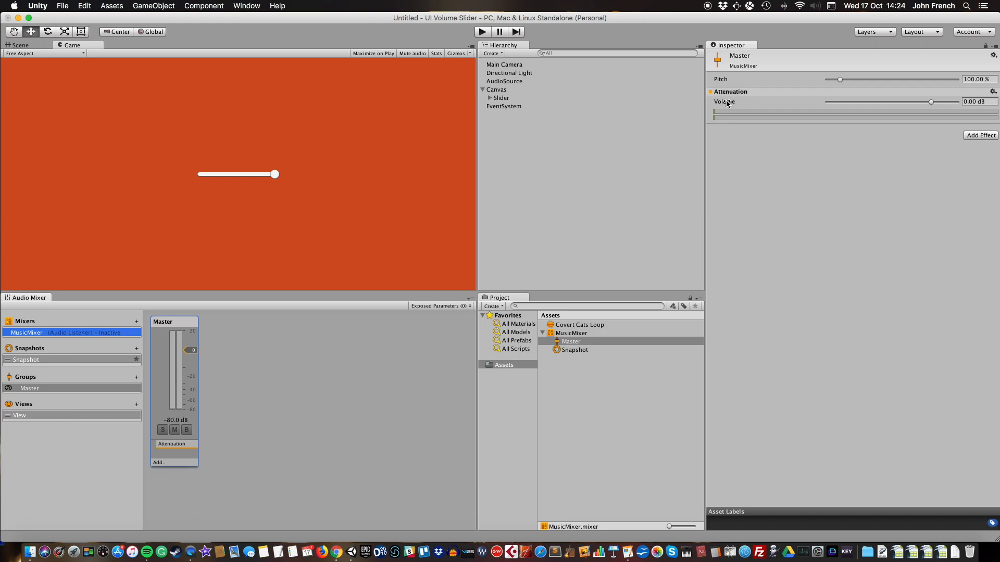
right_click(725, 101)
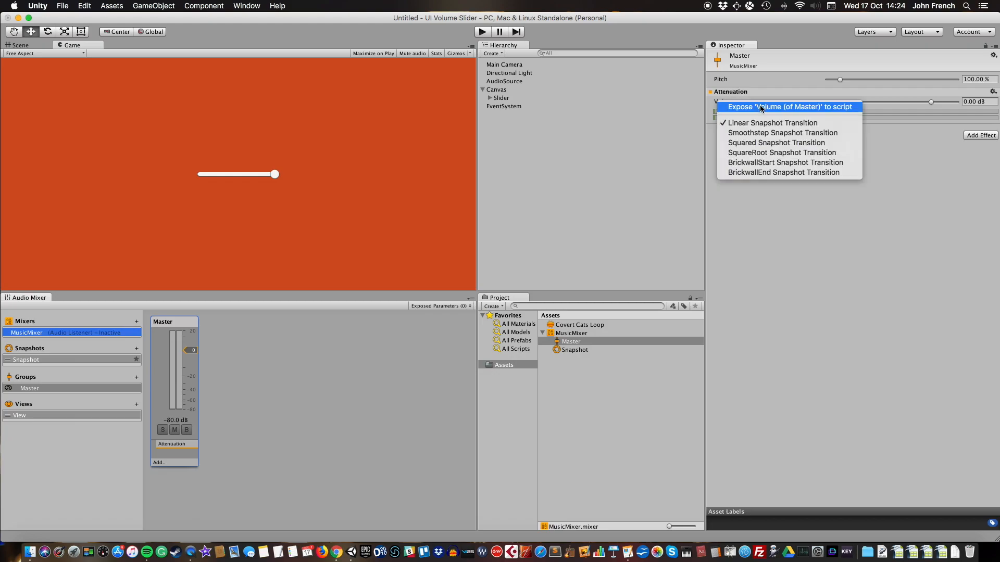
mouse_move(811, 112)
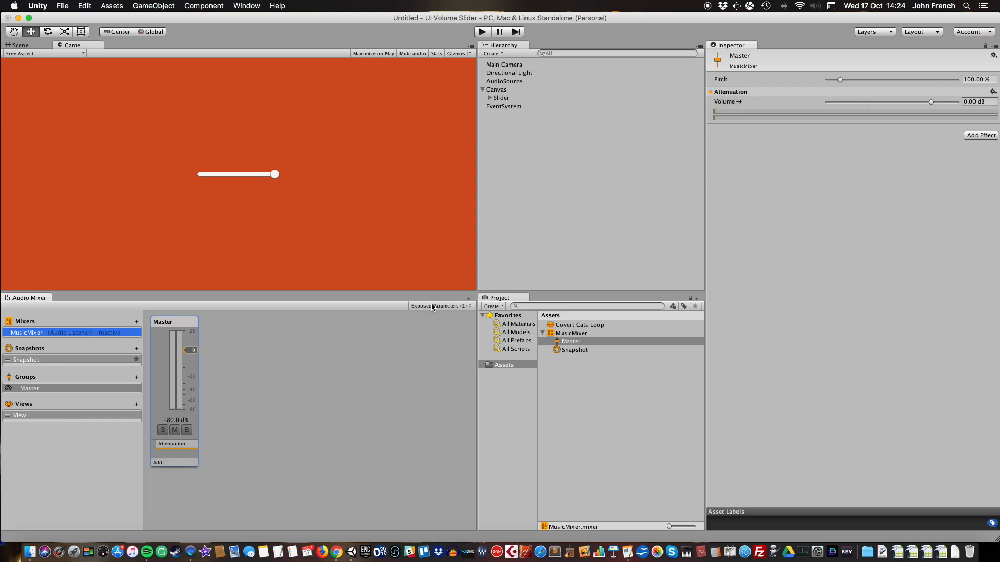
mouse_move(447, 321)
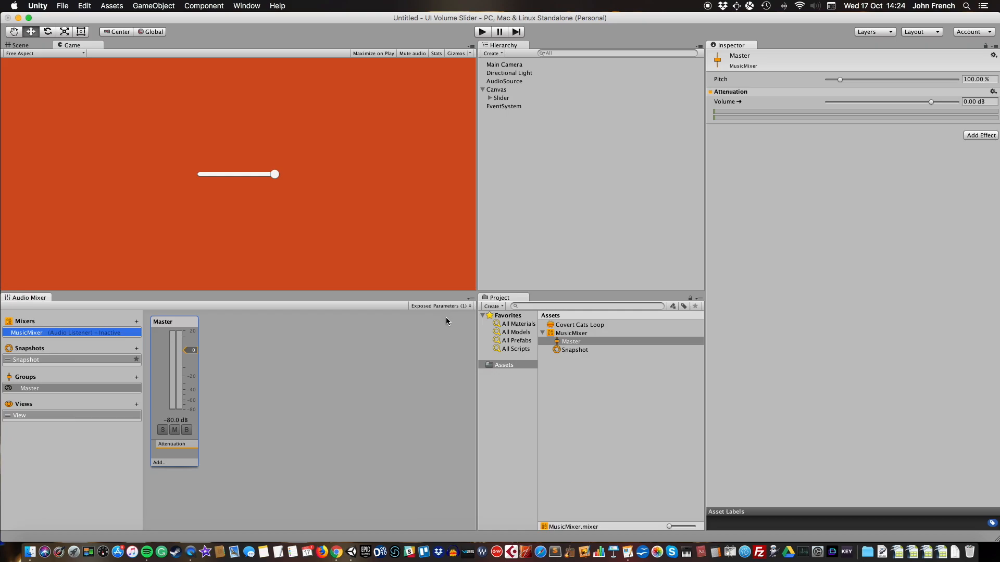
Rename the exposed parameter MyExposedParam to MusicVol in the Exposed Parameters list
left_click(439, 306)
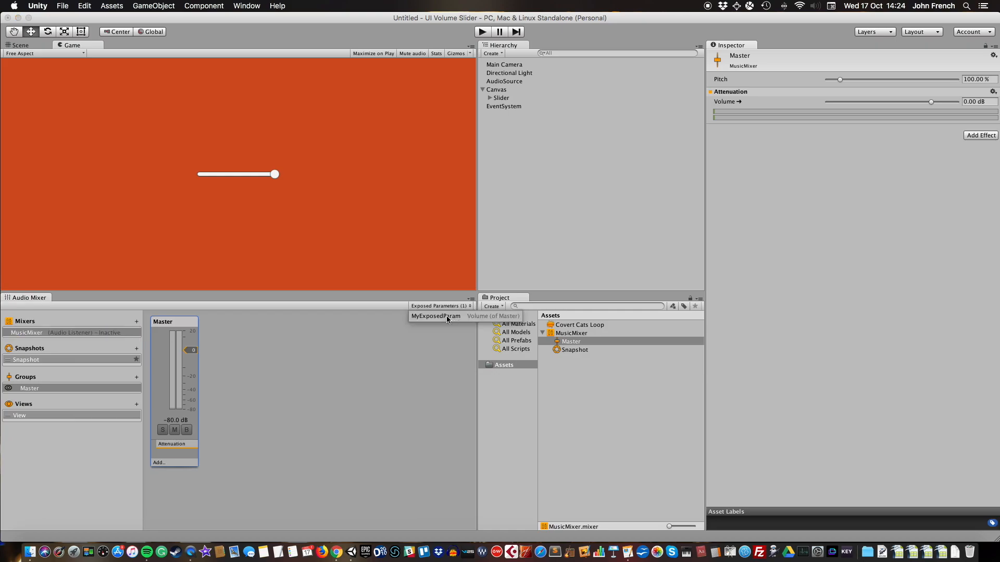
double_click(435, 316)
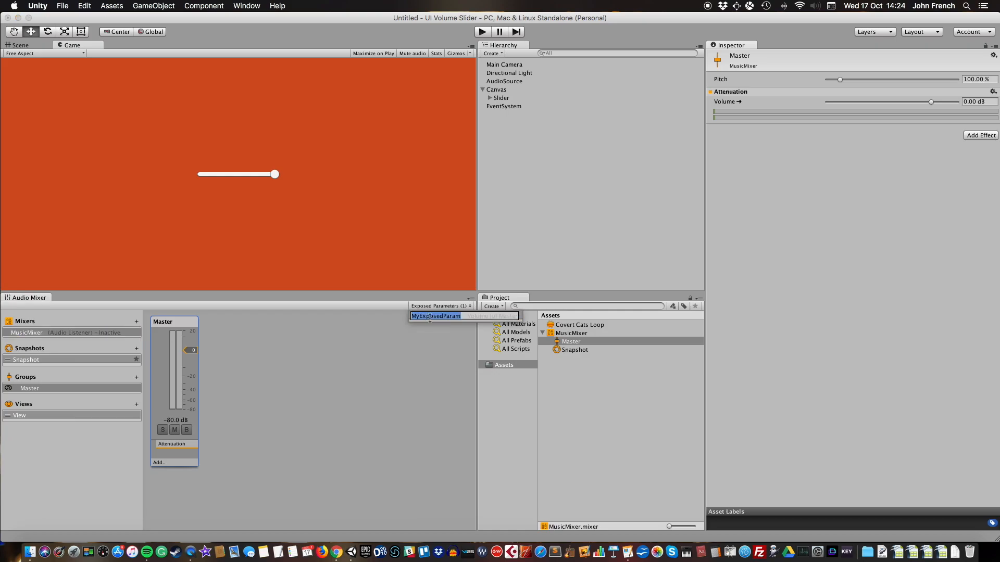
type("Music")
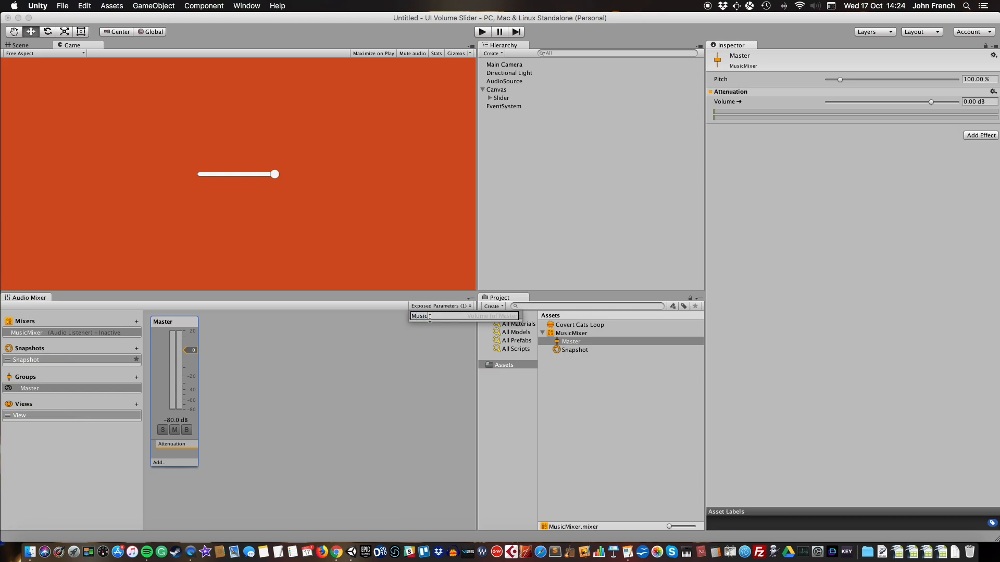
type("Vol")
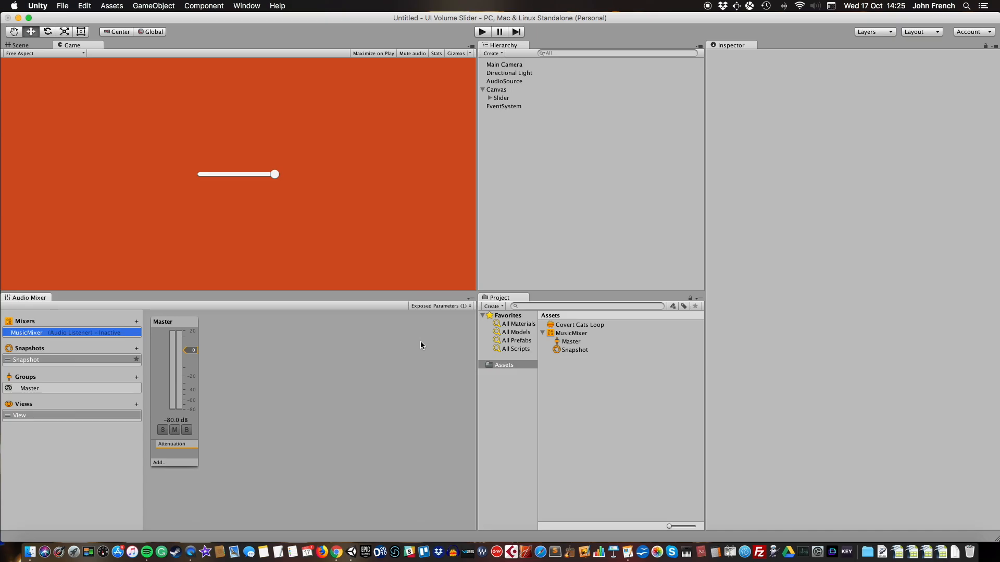
Attach a new C# script named SetVolume to the Slider via Add Component
left_click(501, 98)
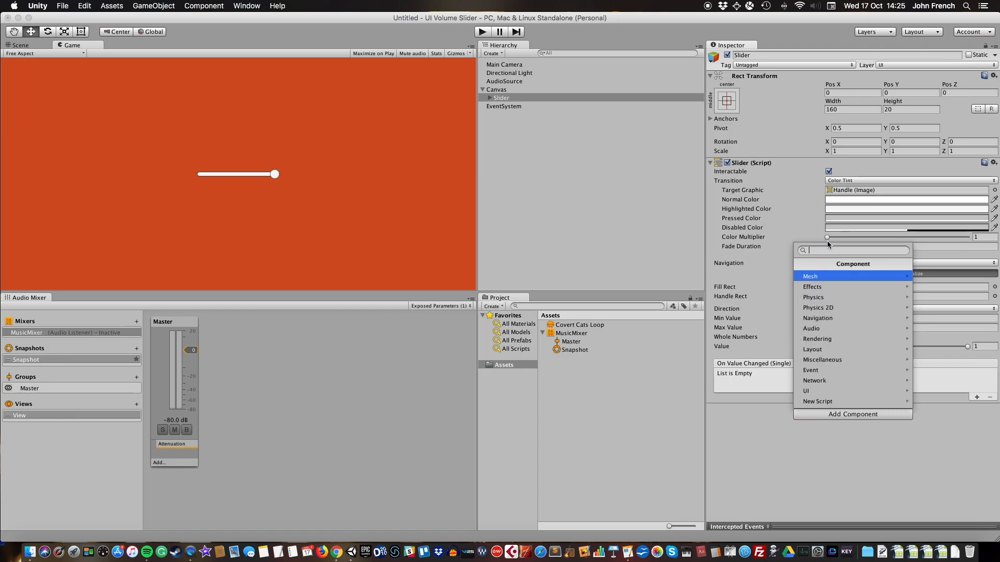
type("SetV")
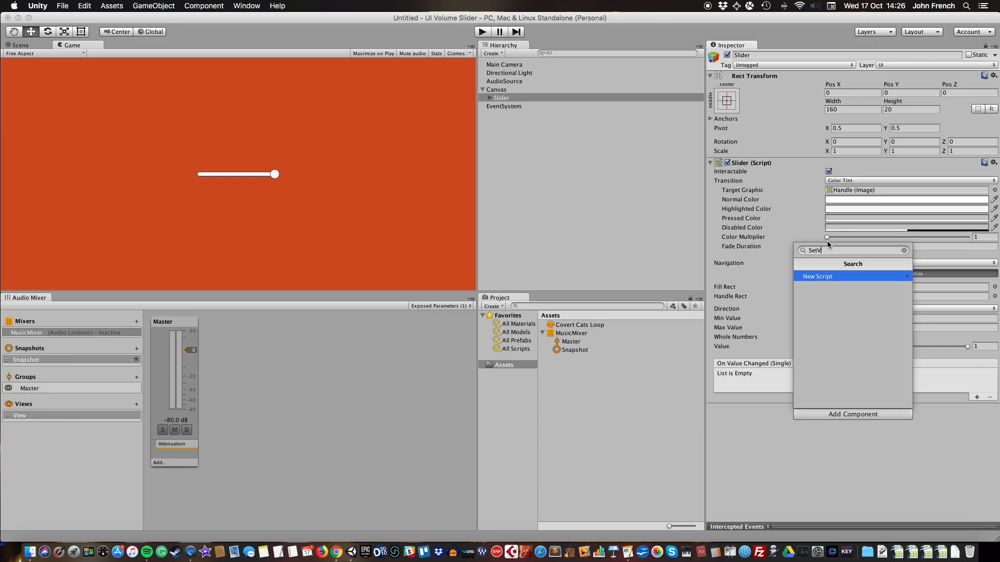
type("olume")
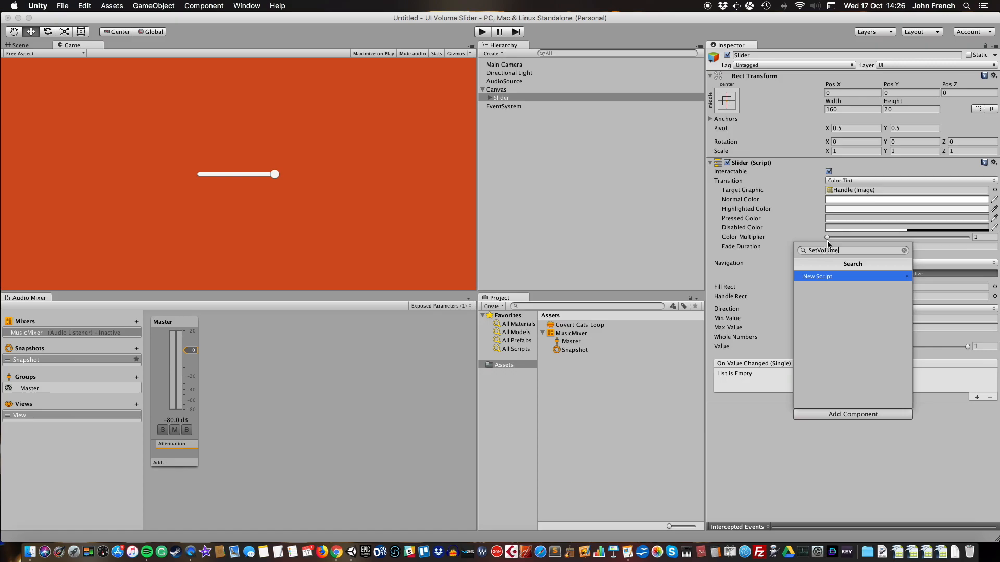
left_click(818, 276)
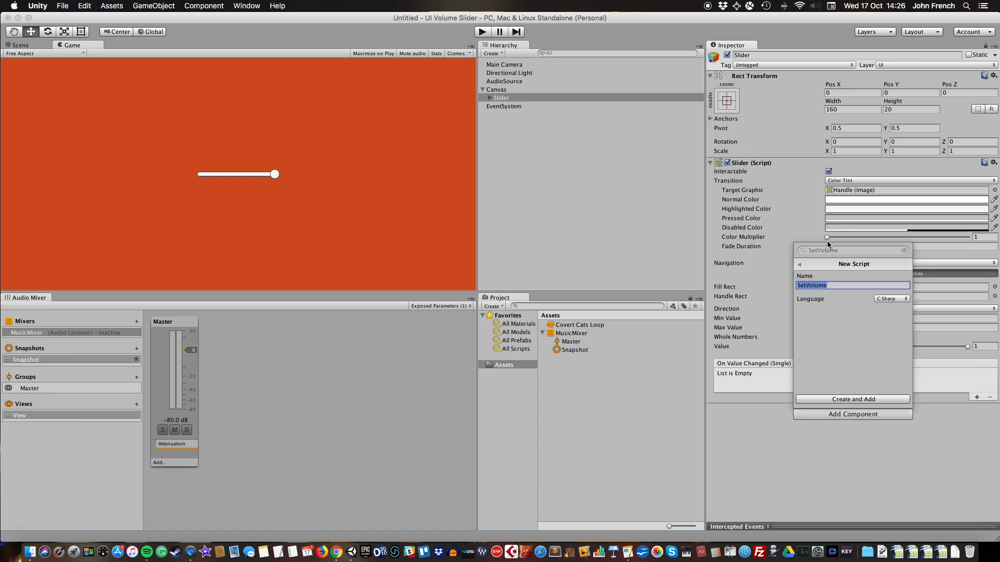
left_click(852, 399)
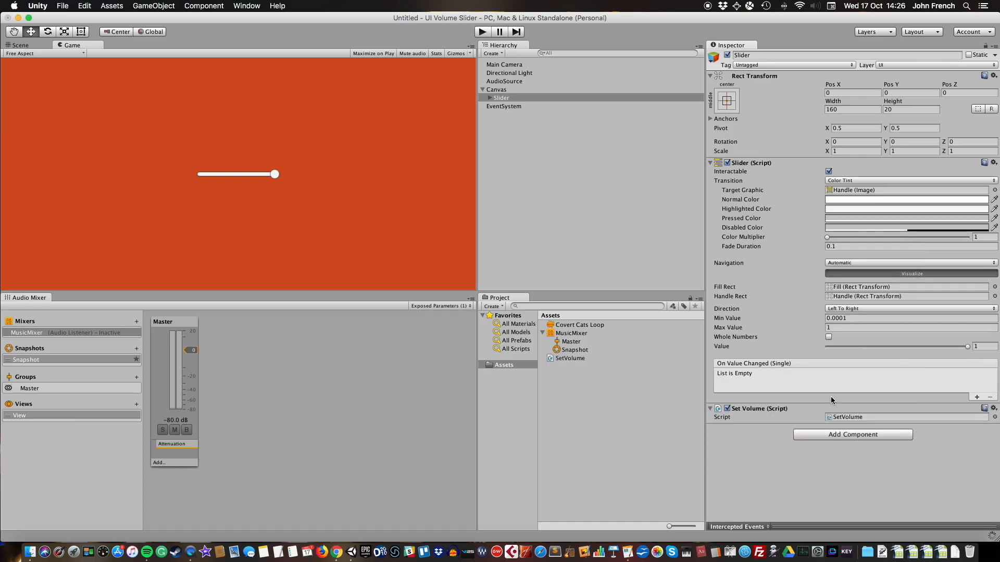
mouse_move(853, 429)
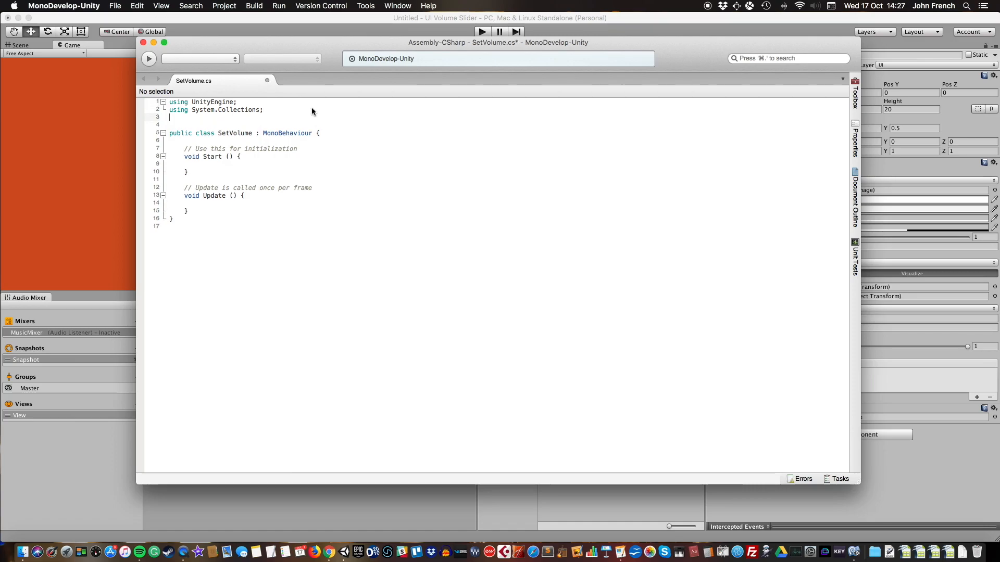
Add 'using UnityEngine.Audio;' and select the default Start and Update methods for removal
type("using")
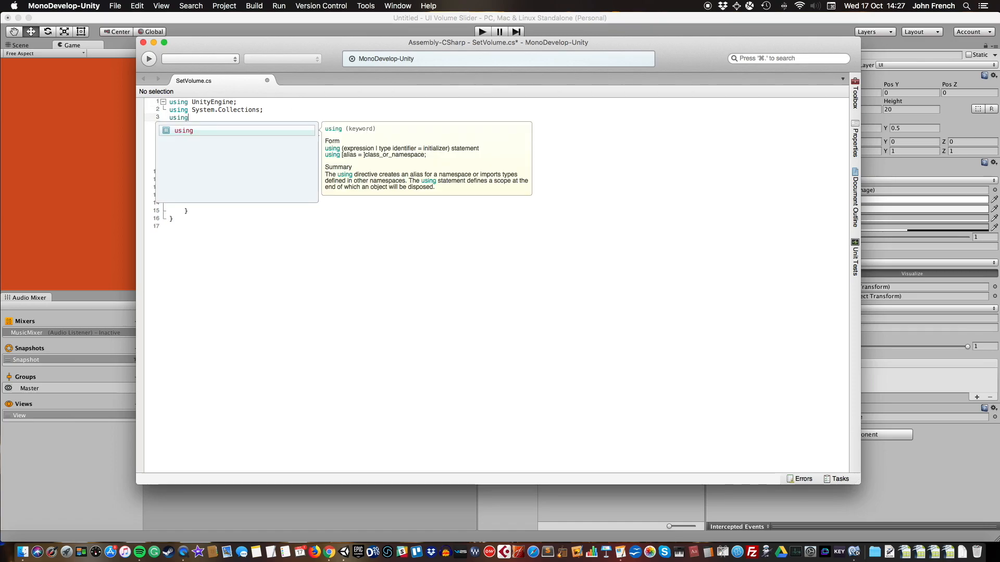
type("UnityEngin")
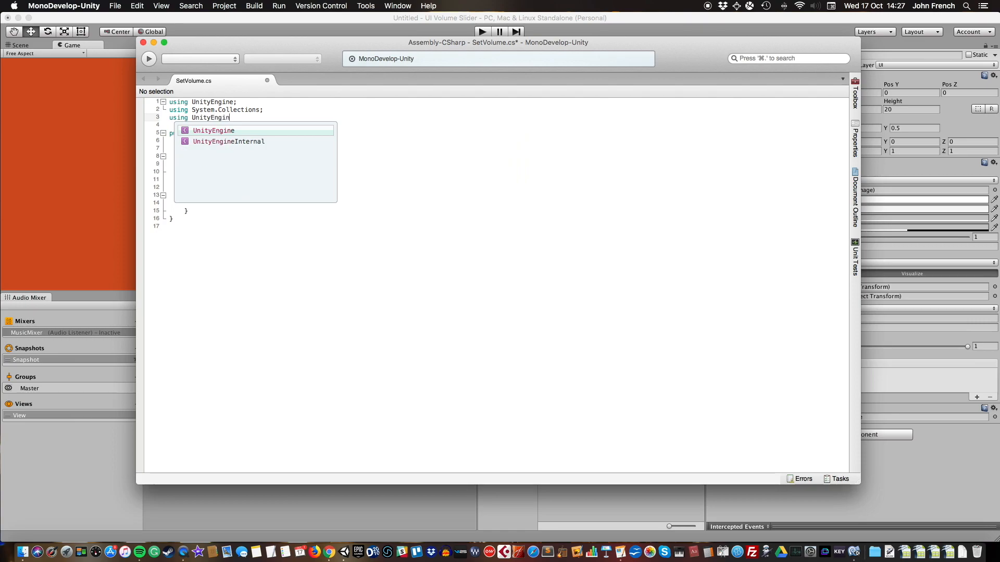
type(".Audio;")
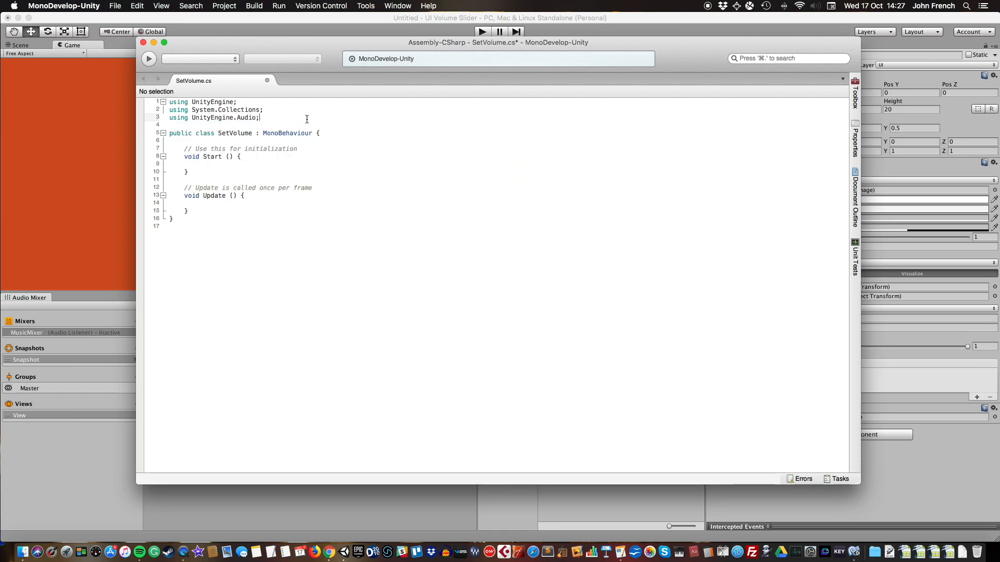
left_click_drag(186, 149, 189, 172)
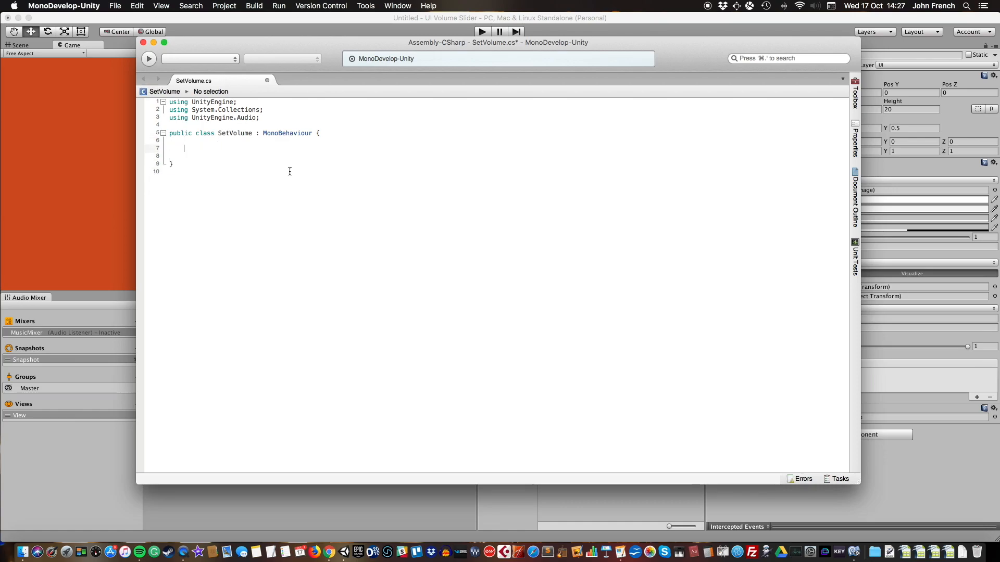
Declare a 'public AudioMixer mixer;' field in SetVolume
type("public")
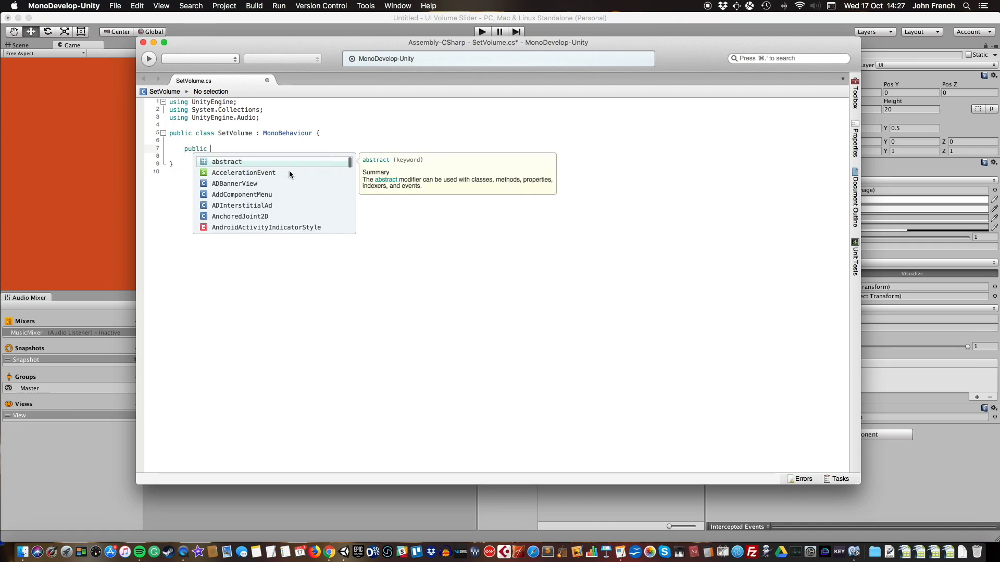
type("AudioMixe")
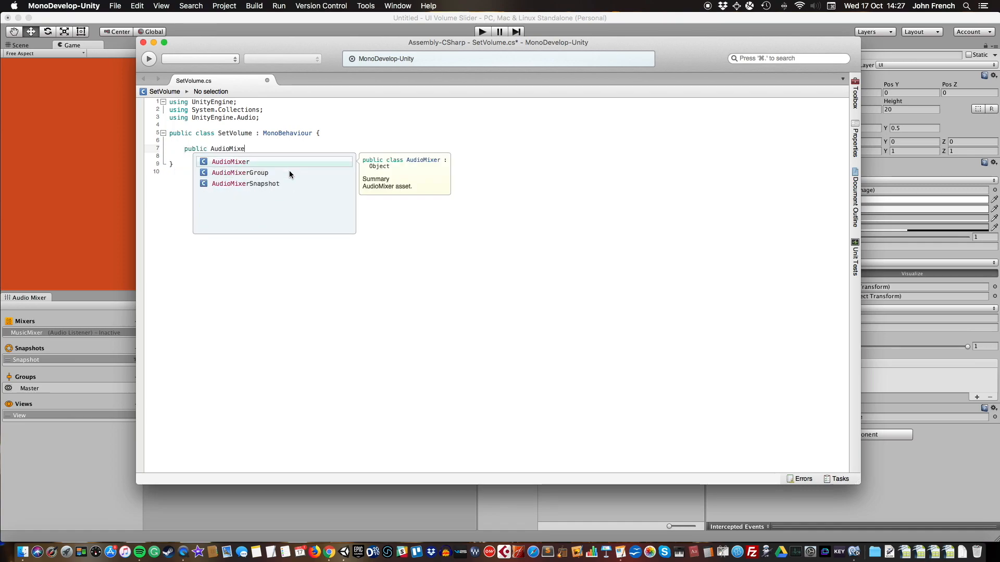
type("mi")
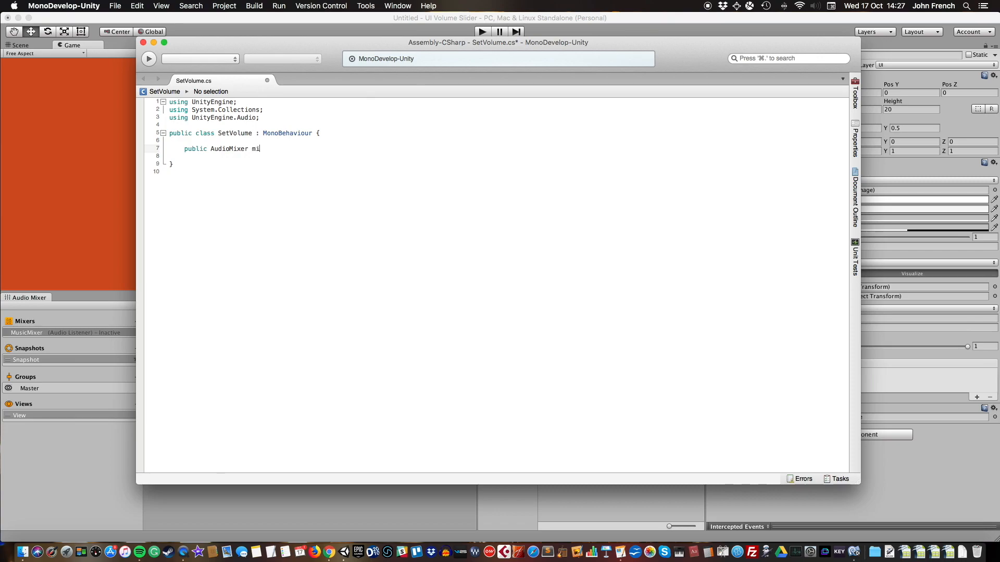
type("xer;")
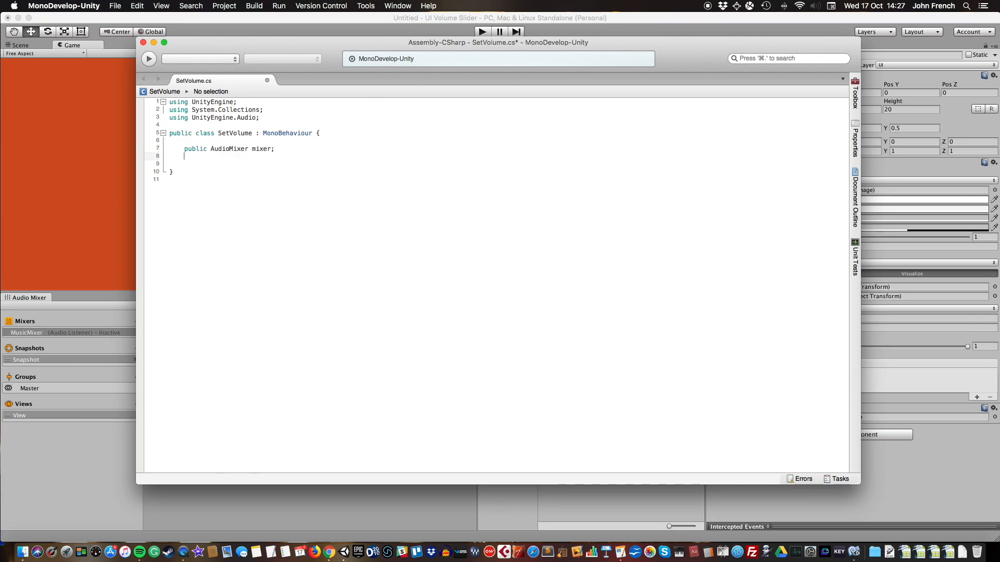
Declare 'public void SetLevel (float sliderValue)' with an opening brace
type("pub")
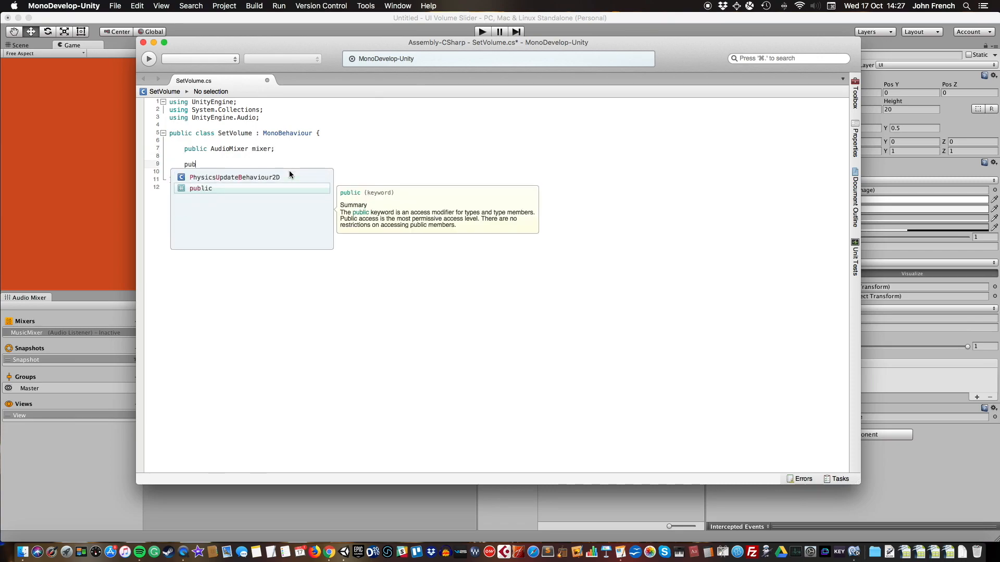
type("lic void")
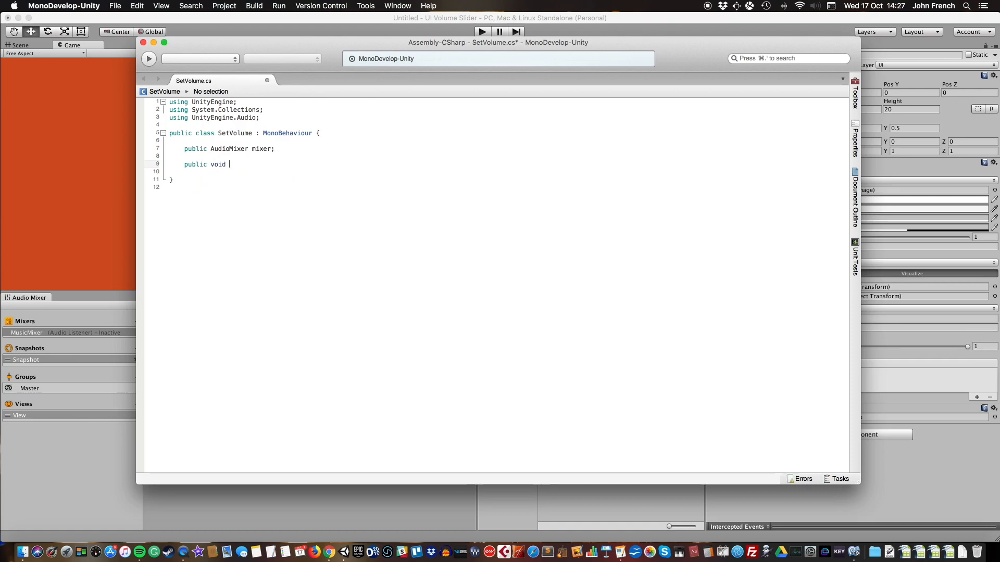
type("SetLev")
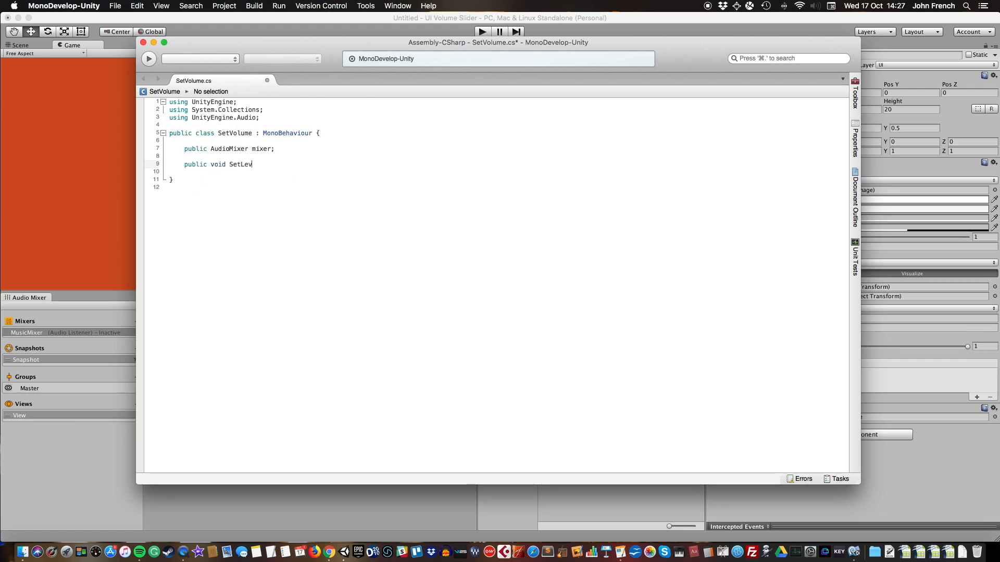
type("el (")
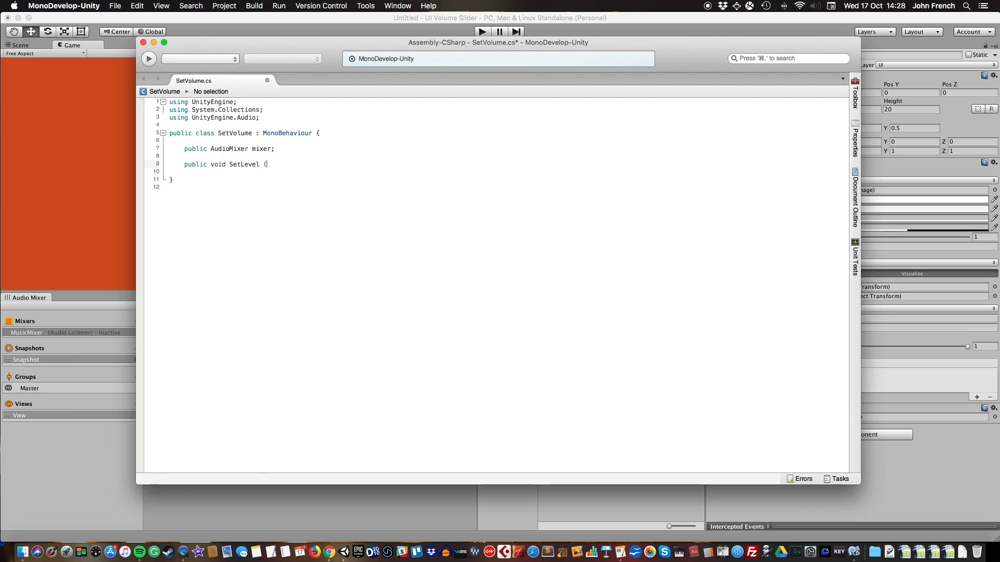
type("float")
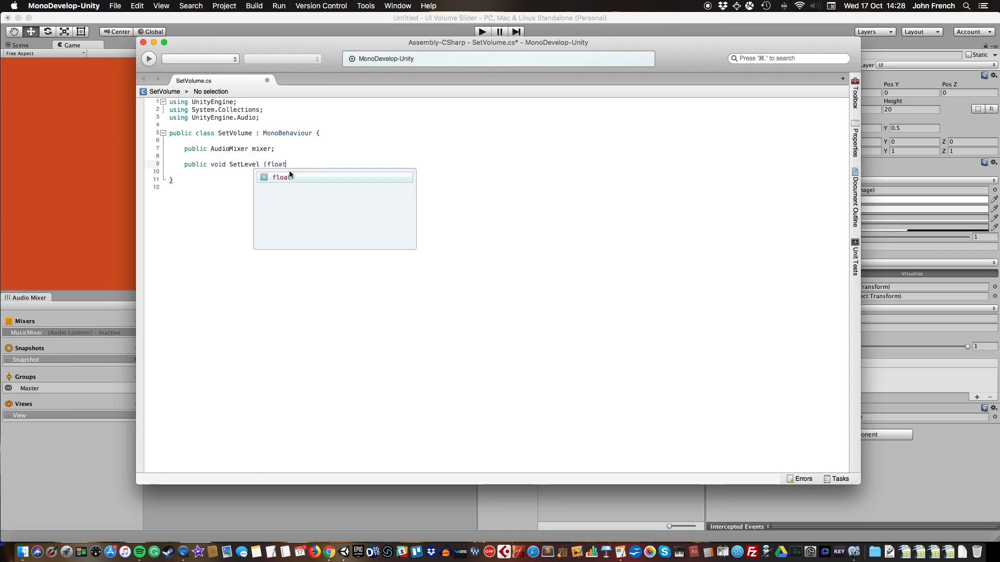
key("space")
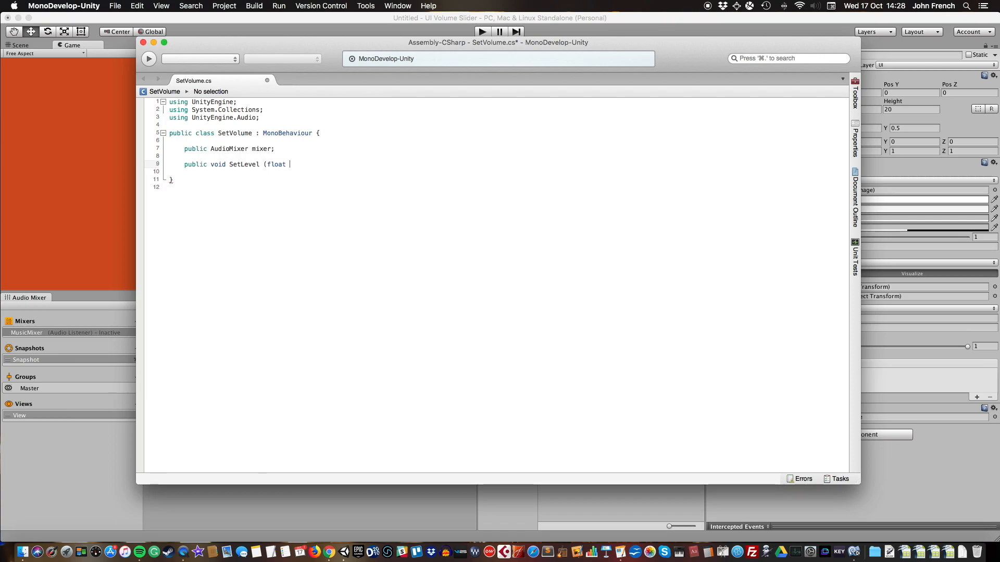
type("sliderValue)")
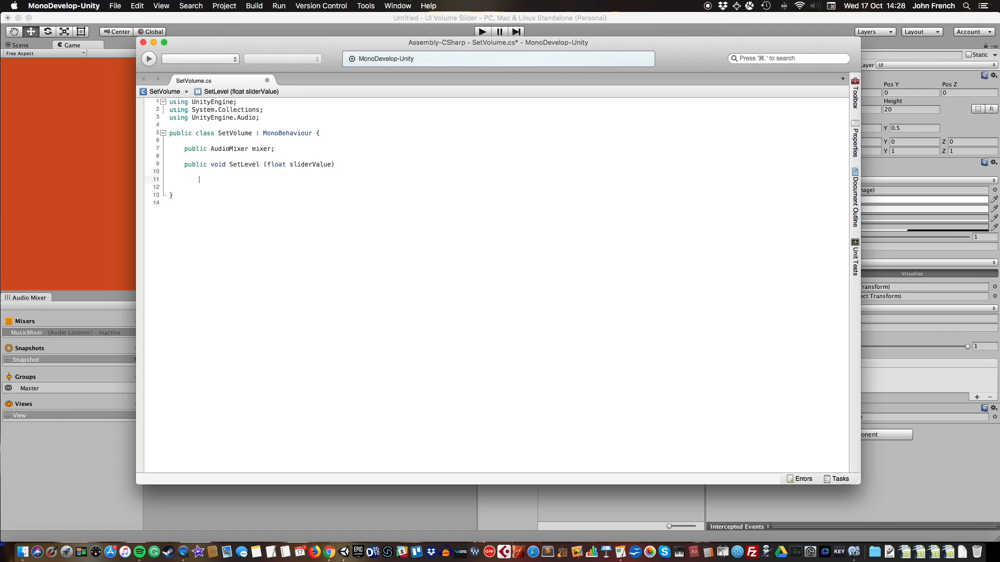
type("{")
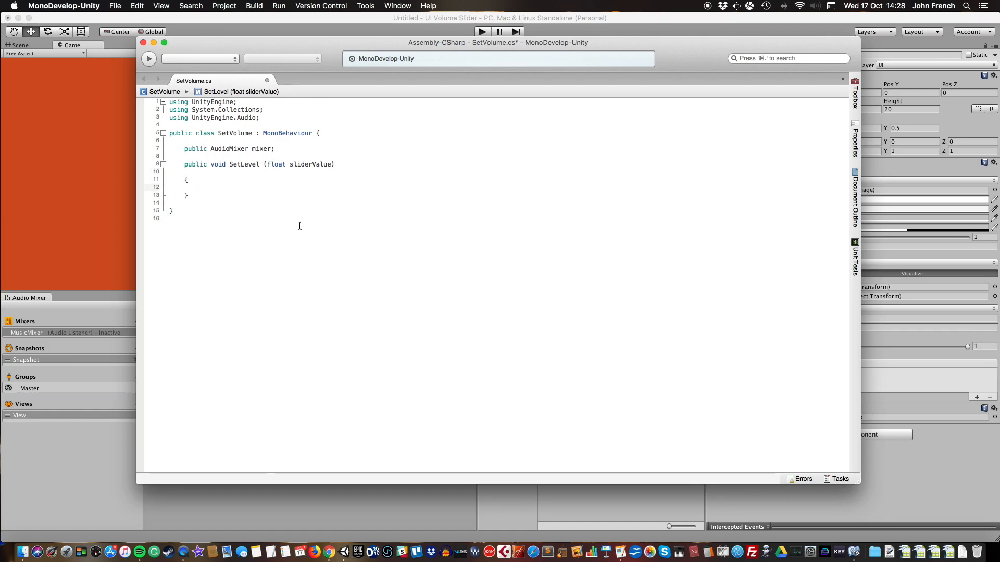
Write mixer.SetFloat("MusicVol", sliderValue); inside SetLevel
type("mixer.")
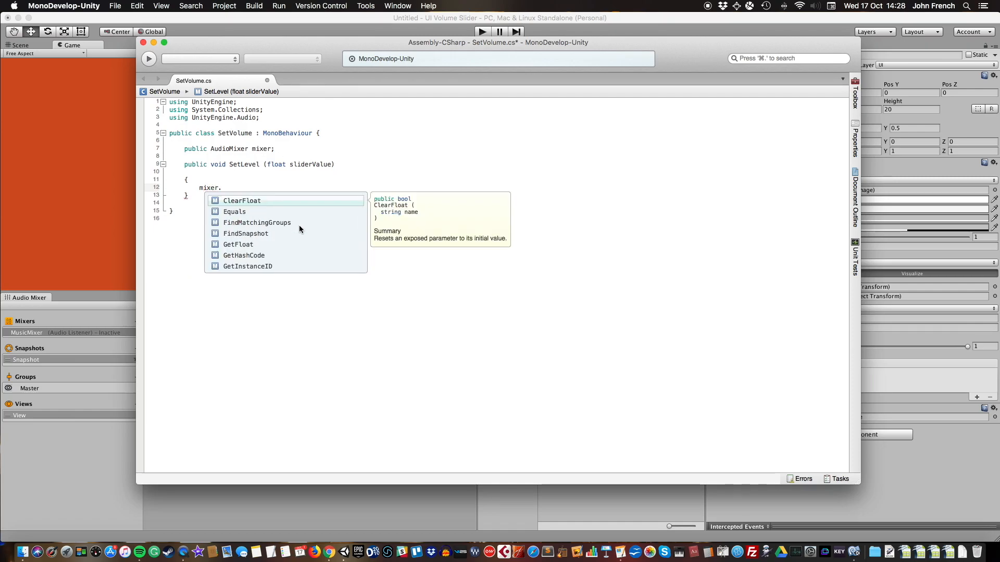
type("SetFloat")
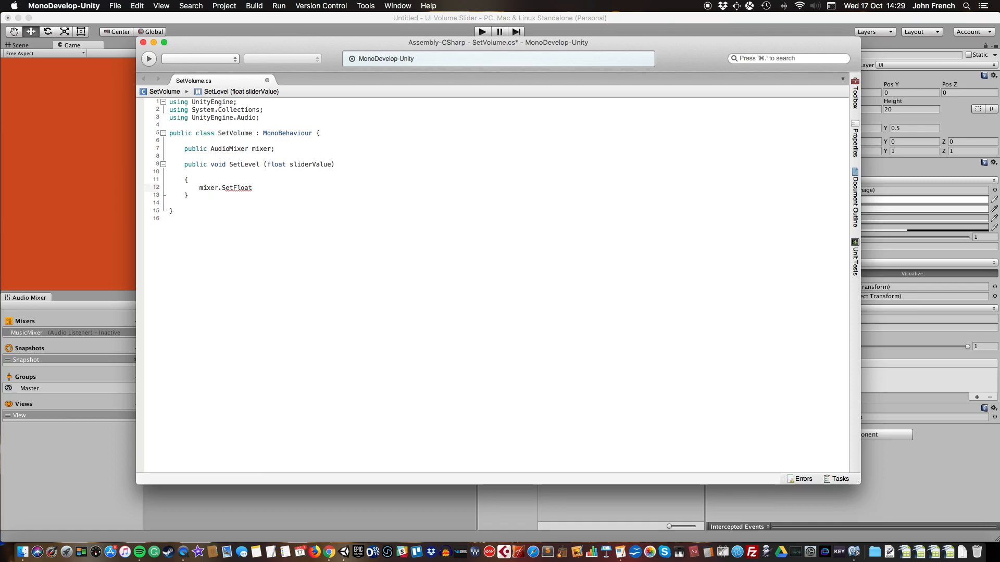
type("(")
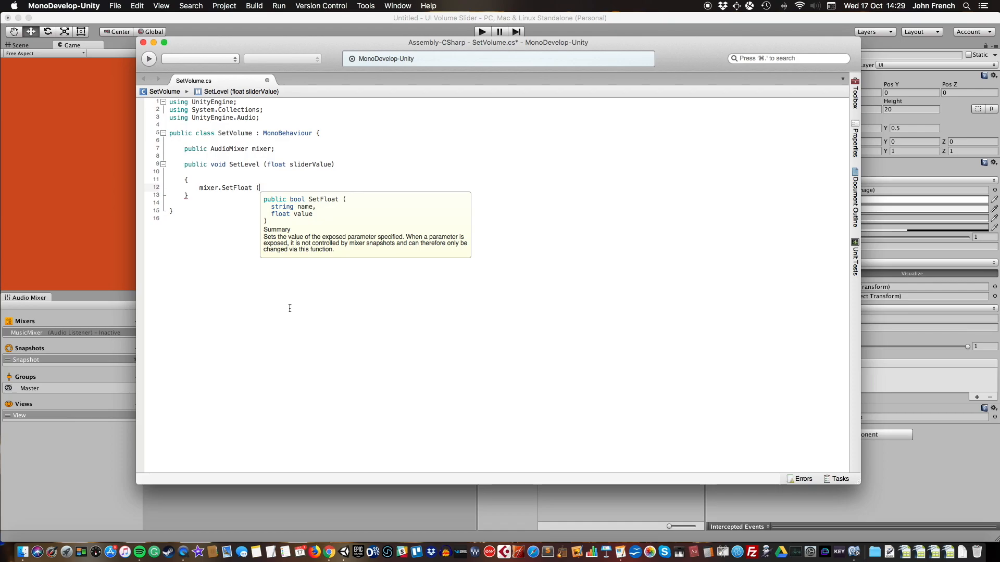
type("\"Musi")
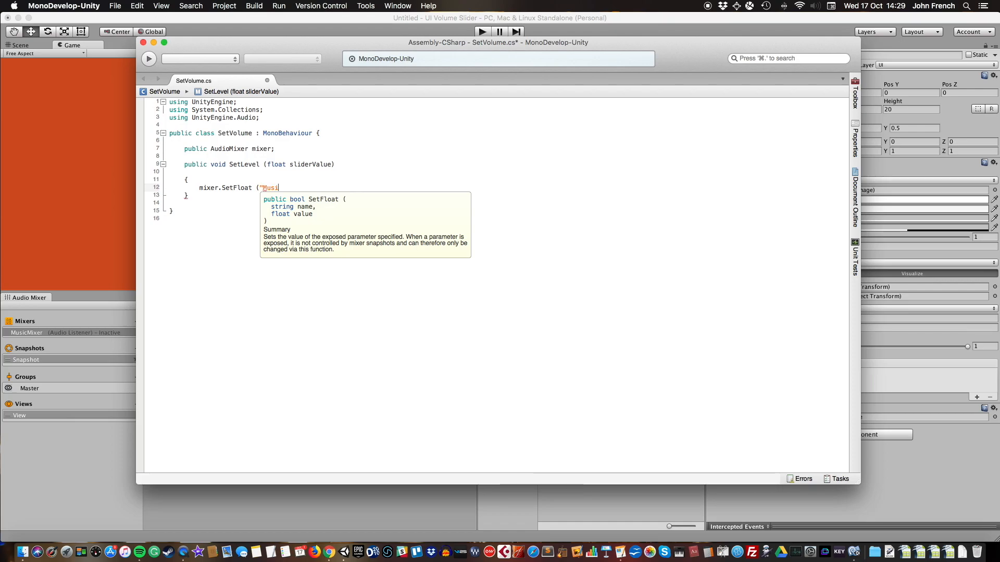
type("cVol")
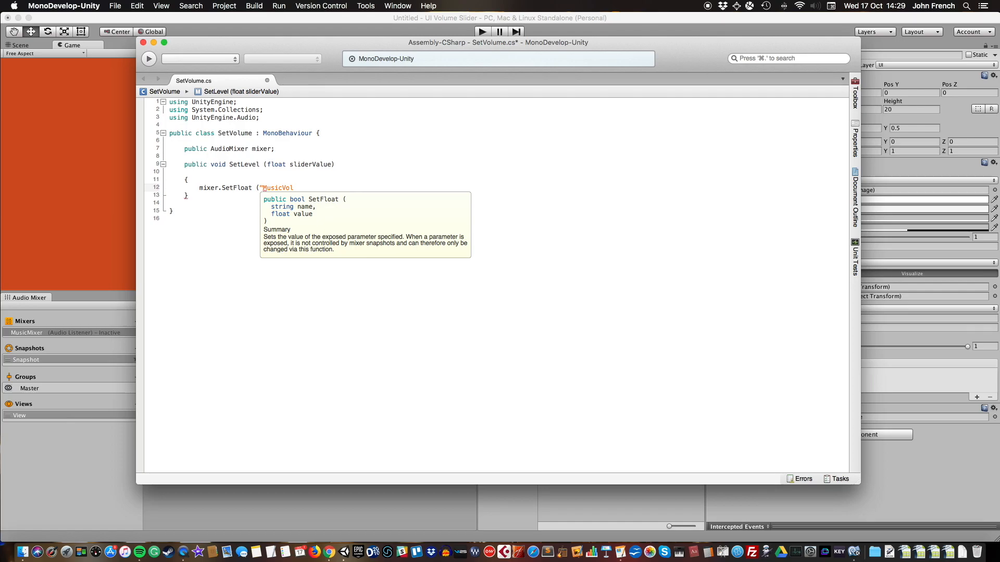
type(", sliderValue")
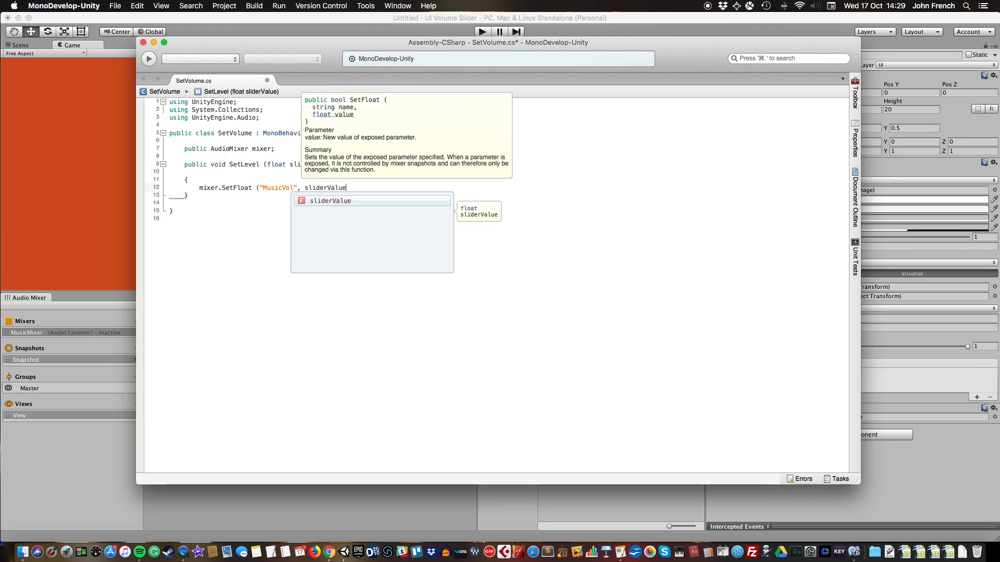
mouse_move(474, 427)
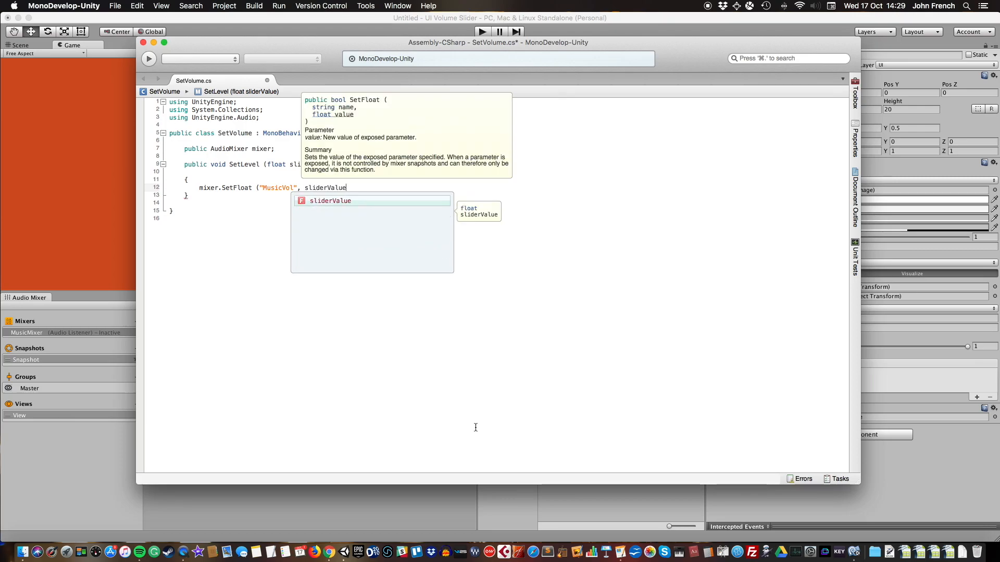
type(");")
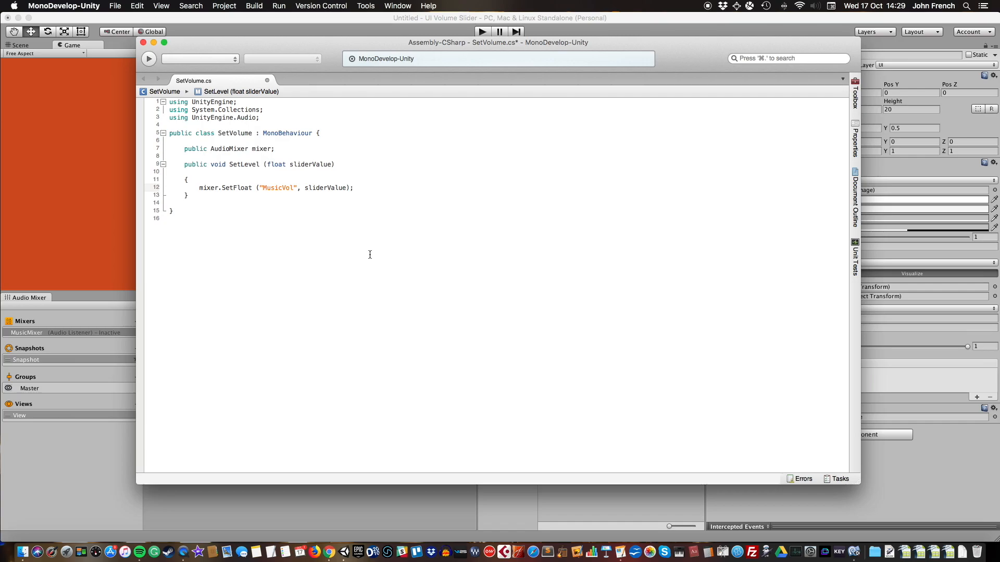
Replace the sliderValue argument with Mathf.Log10(sliderValue) * 20
double_click(325, 187)
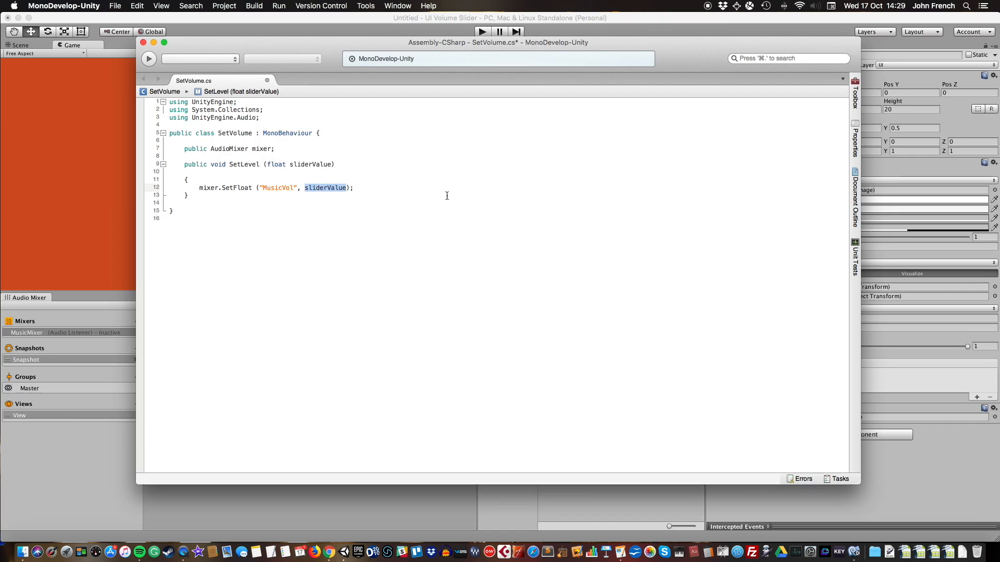
key("Delete")
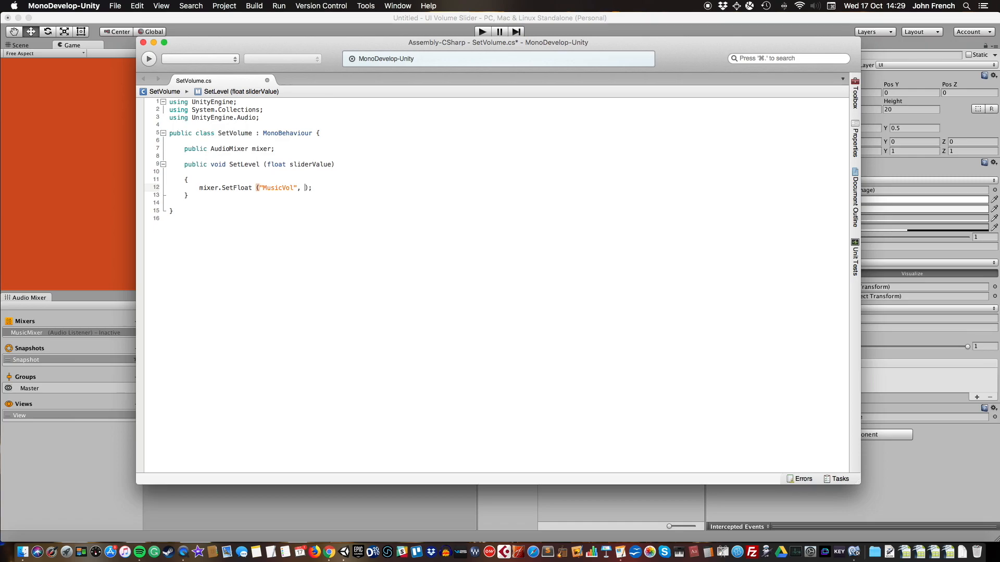
type("Mathf")
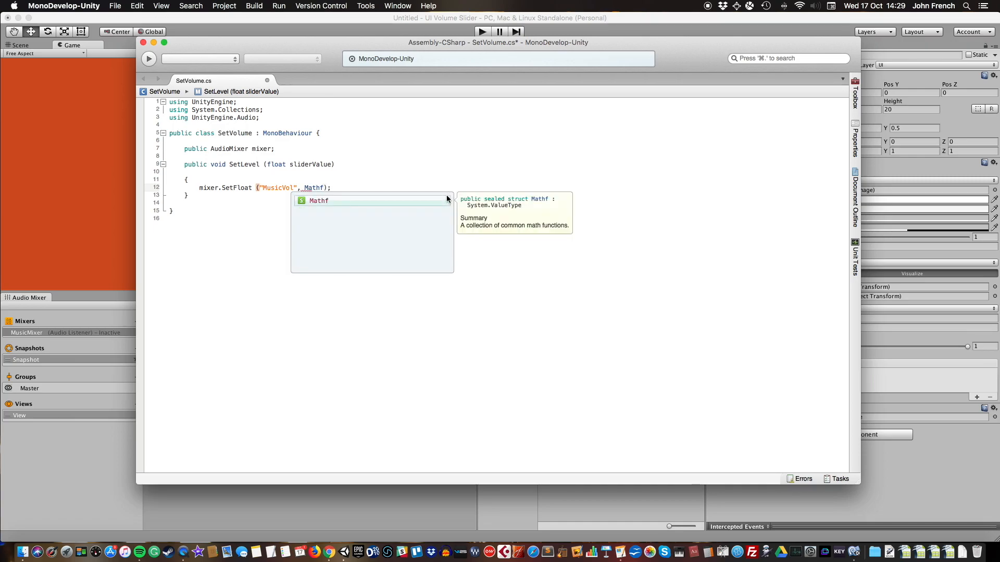
type(".")
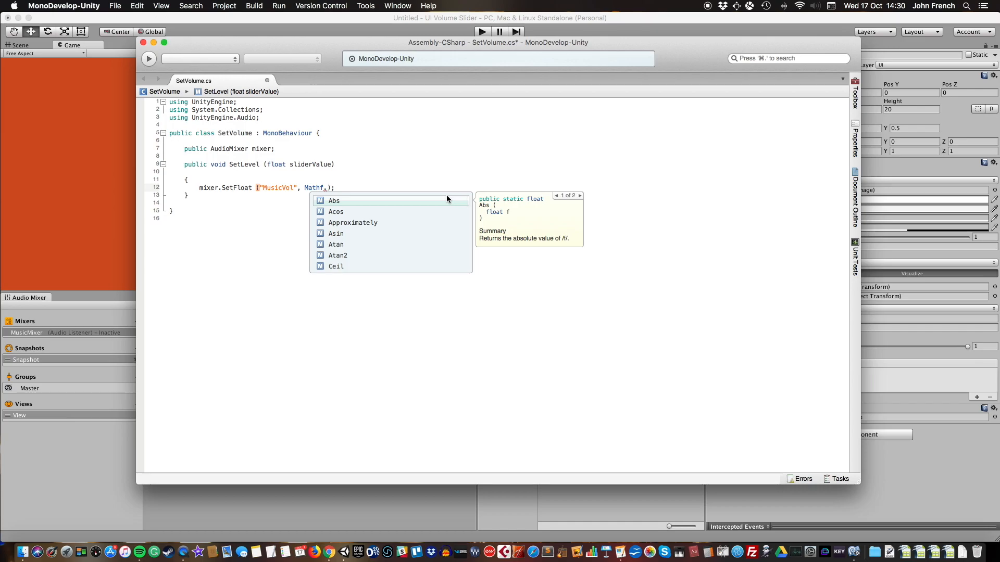
type("Log10 (")
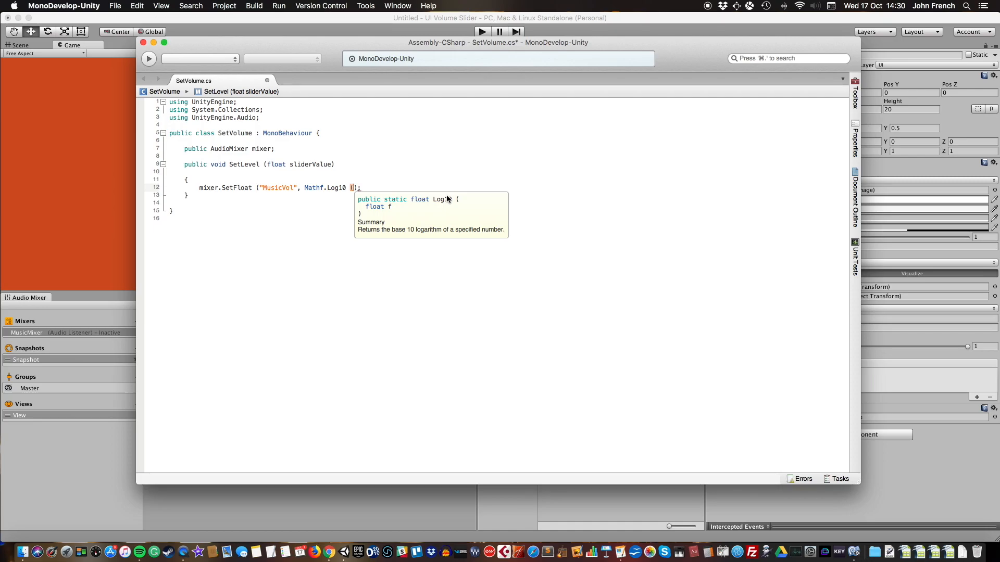
type("sliderValue)")
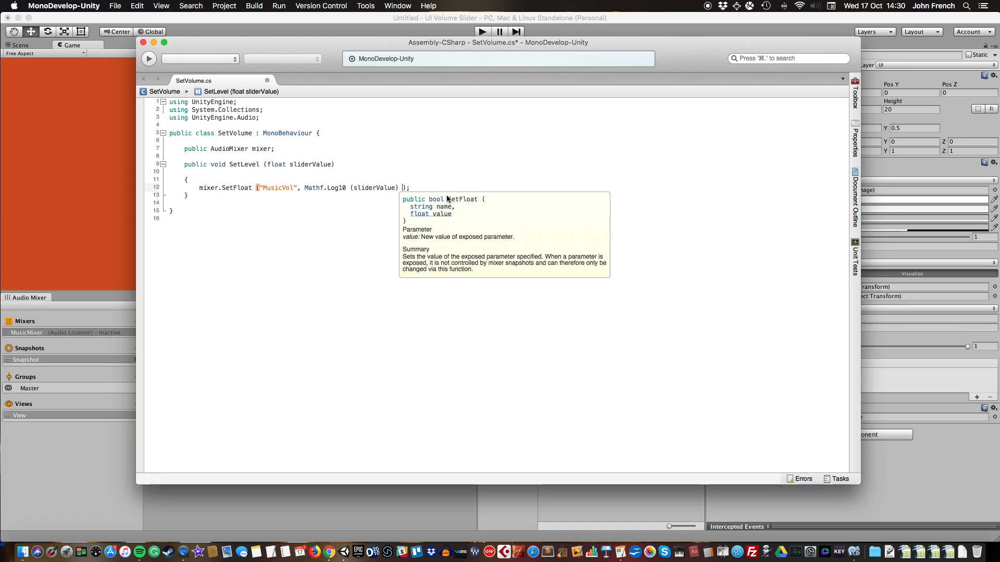
type("*2")
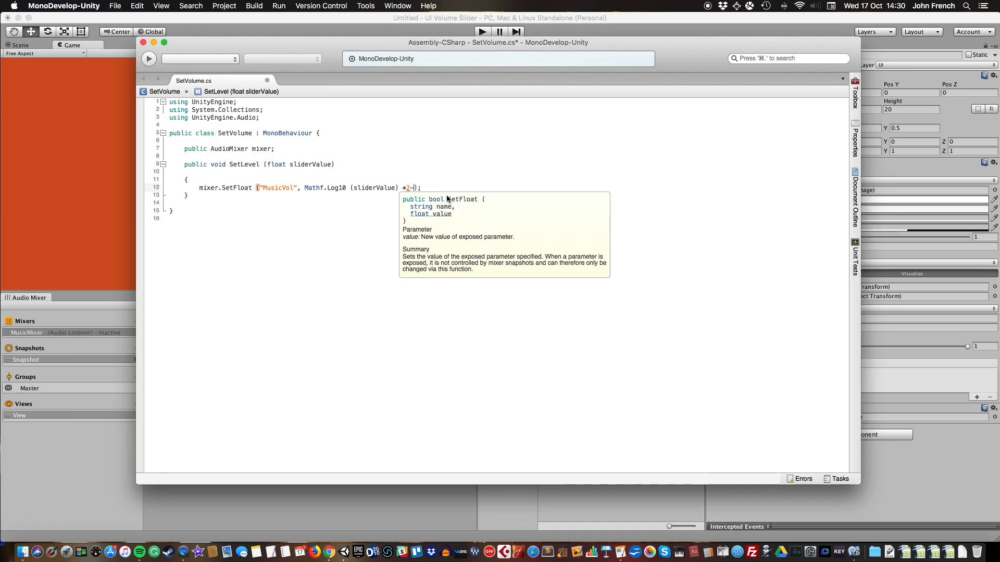
type("0")
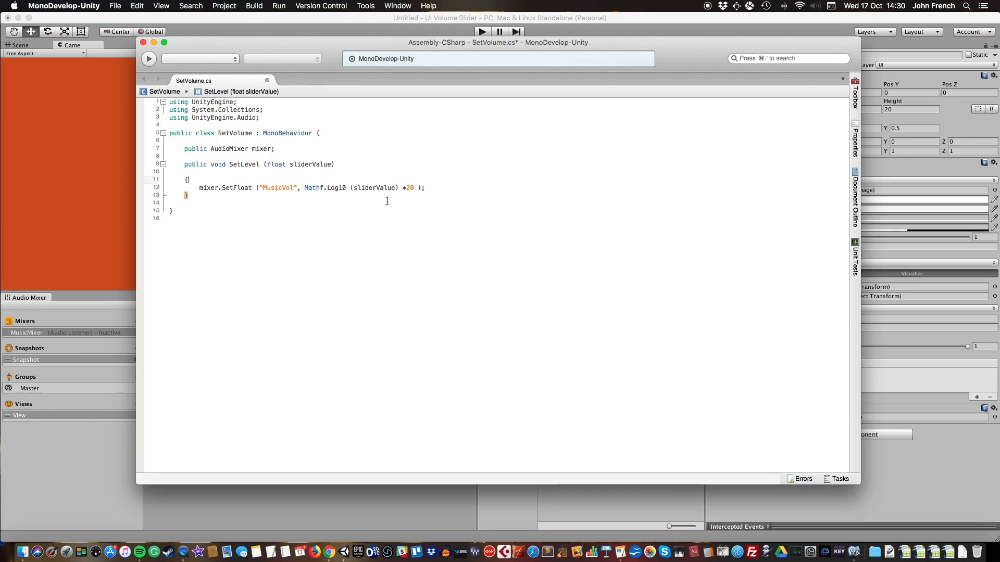
mouse_move(366, 187)
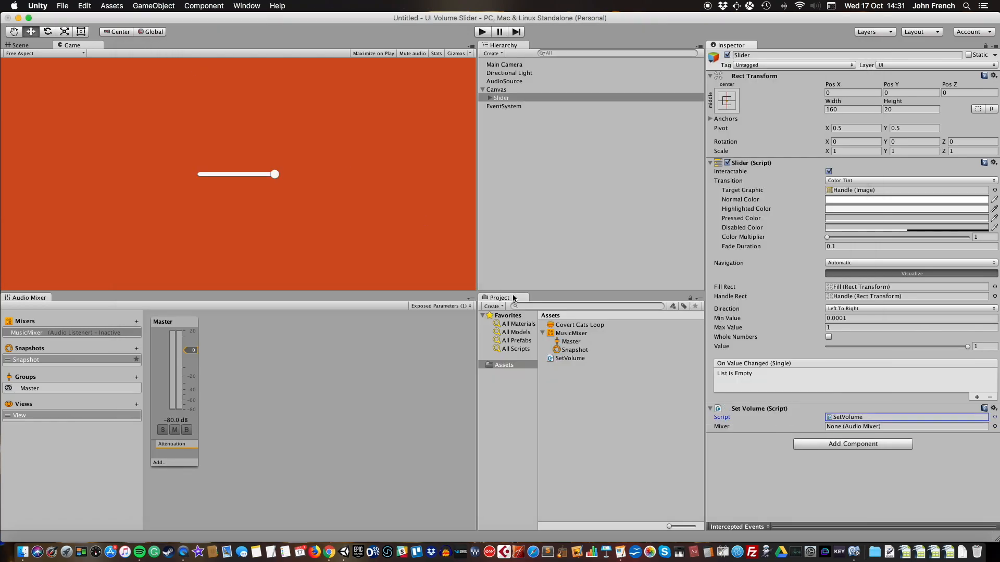
mouse_move(766, 430)
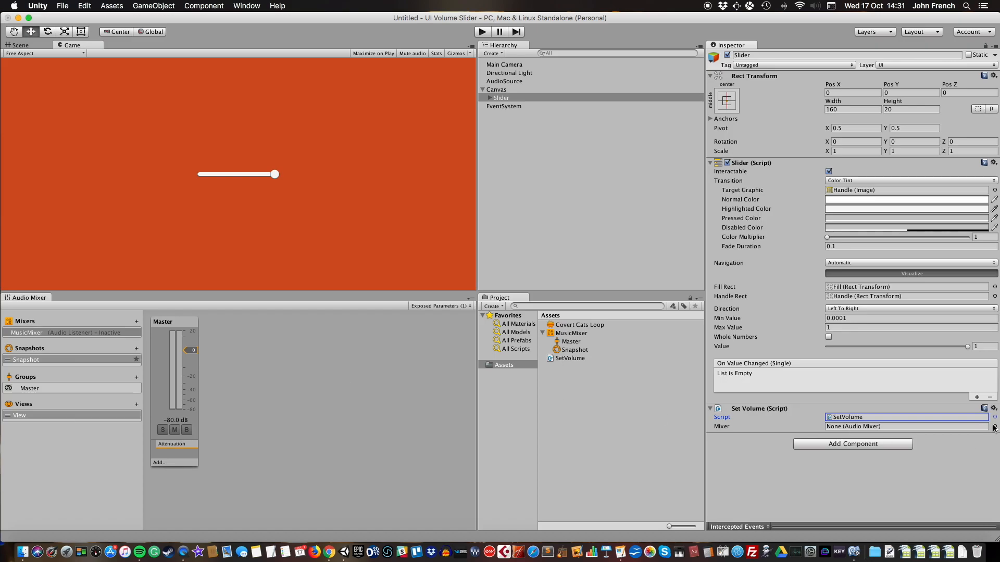
Set the Set Volume Mixer field to MusicMixer and add an On Value Changed entry
left_click(993, 427)
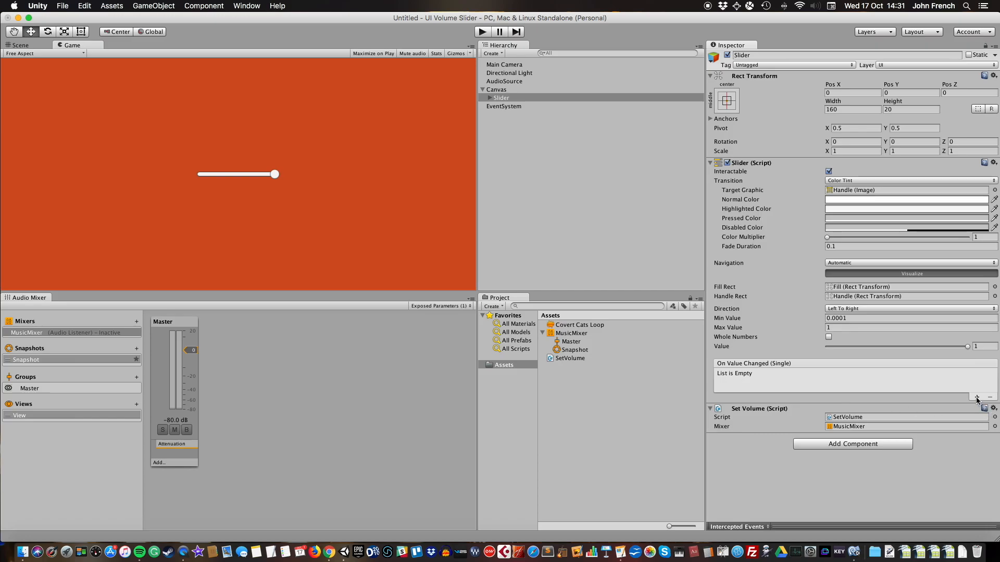
left_click(976, 396)
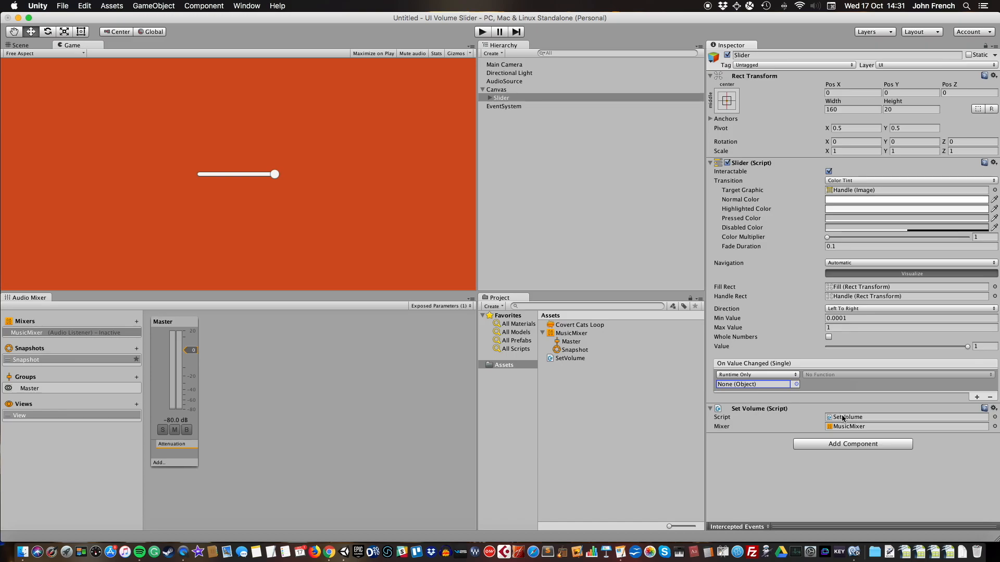
Wire the slider's On Value Changed to SetVolume.SetLevel as a dynamic float
left_click(570, 357)
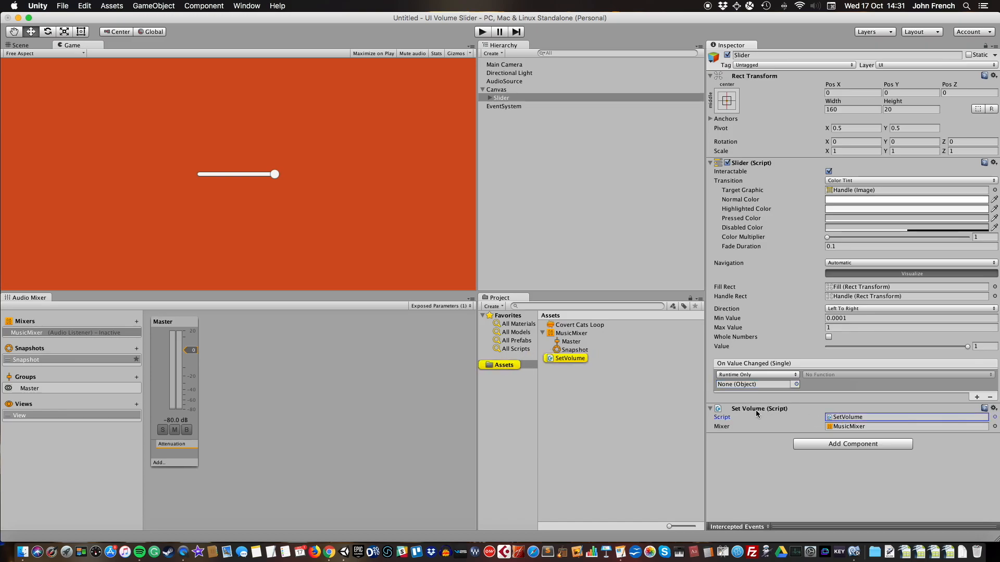
left_click(752, 384)
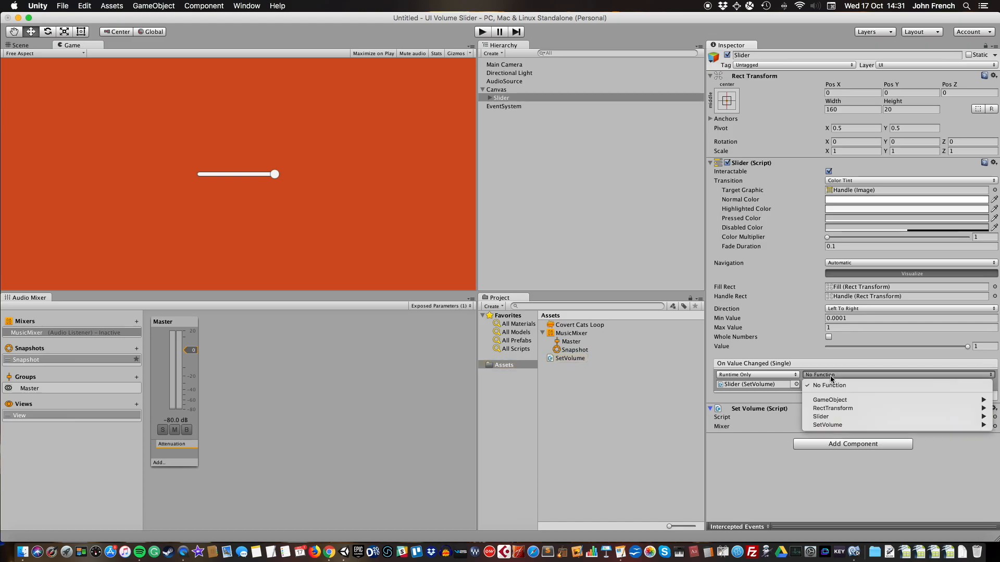
mouse_move(826, 425)
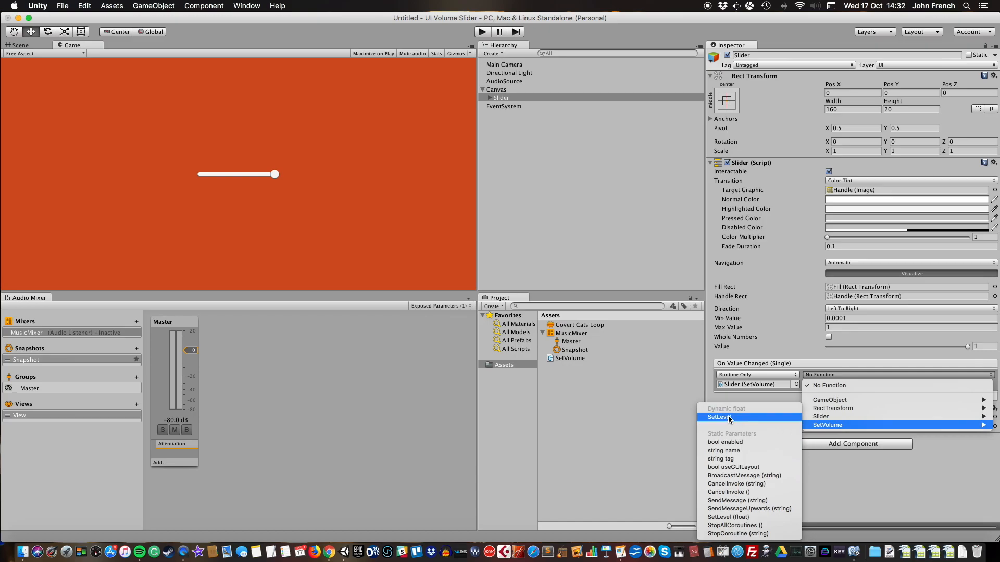
mouse_move(733, 517)
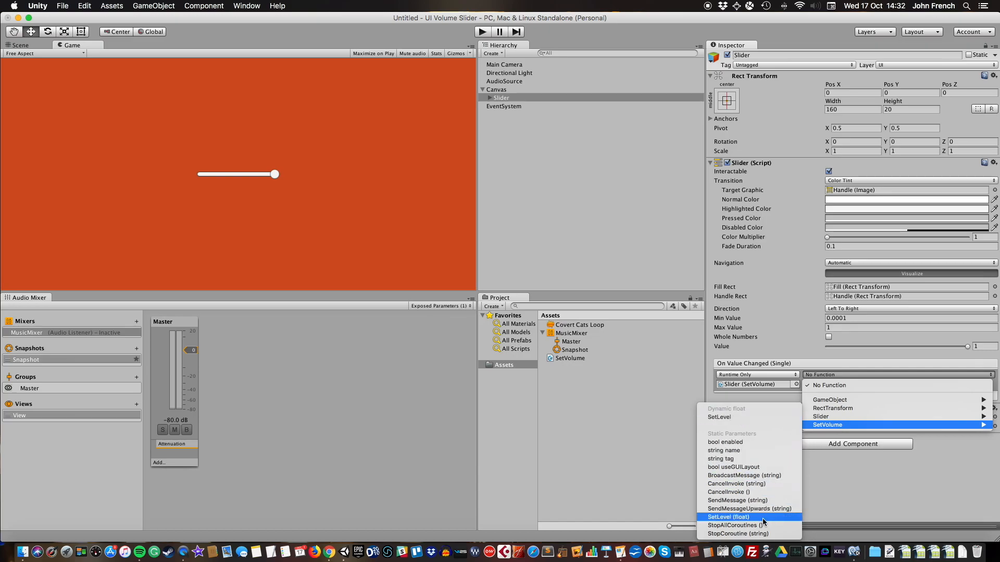
mouse_move(720, 416)
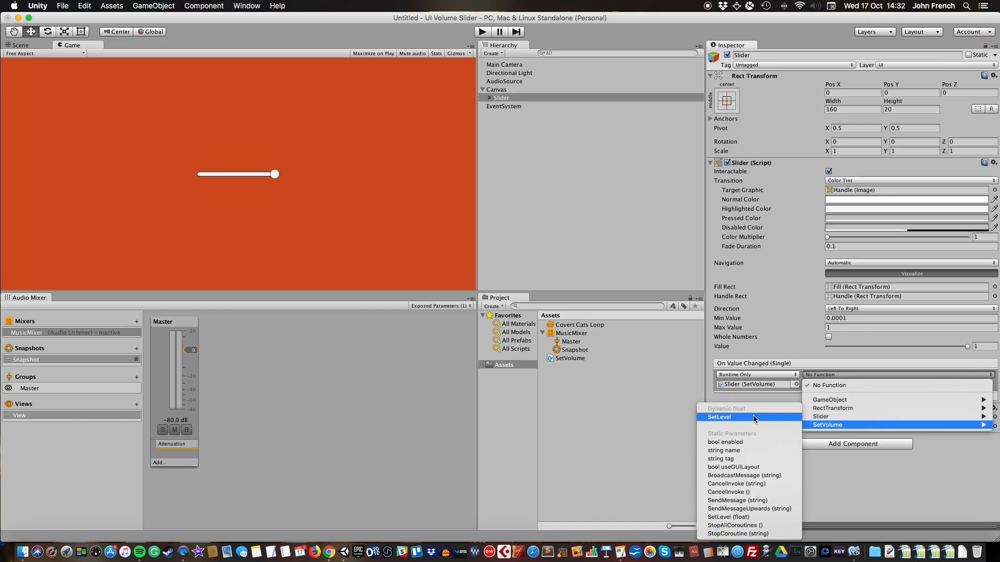
left_click(719, 416)
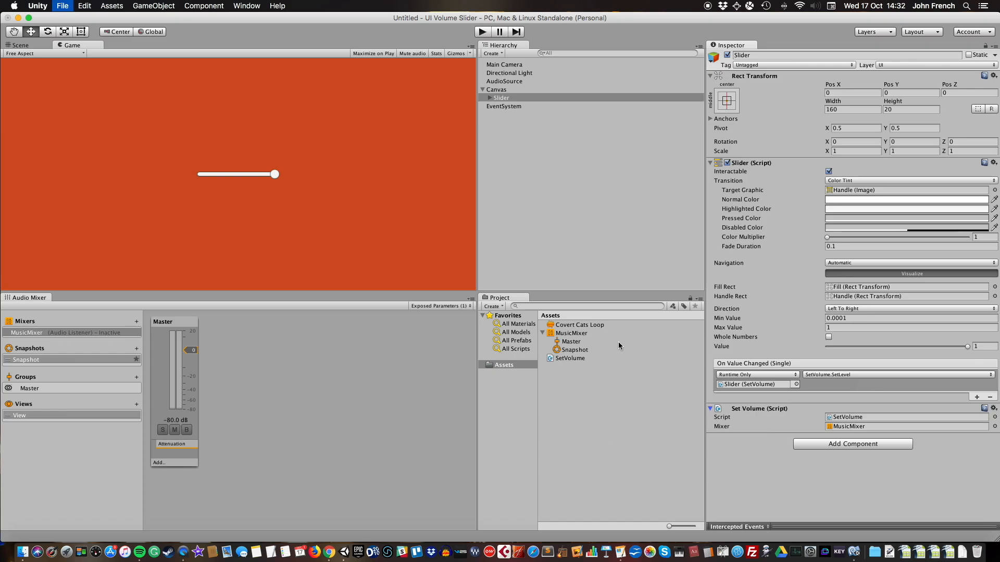
mouse_move(626, 351)
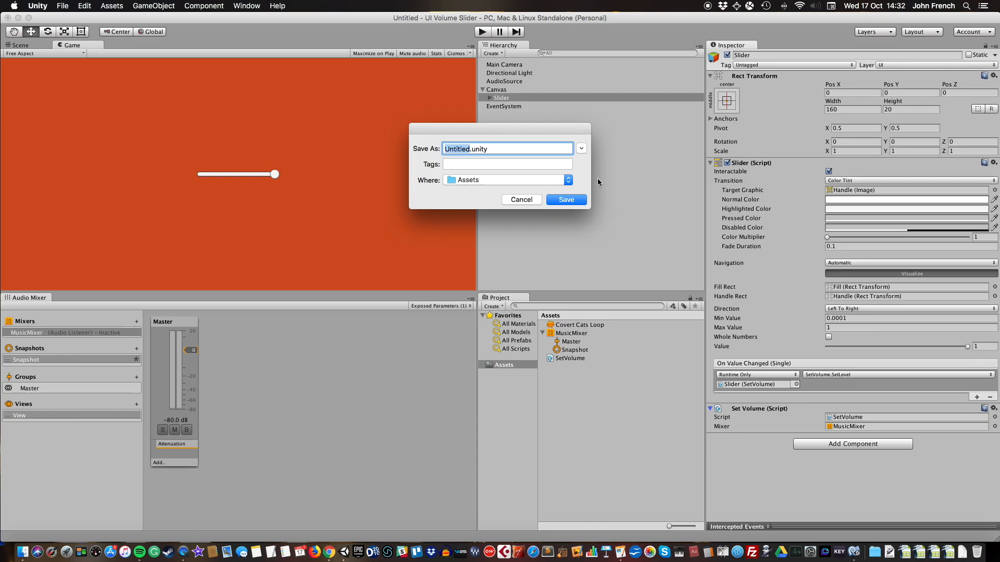
Save the scene as MusicVolume in the Assets folder
type("MusicVo")
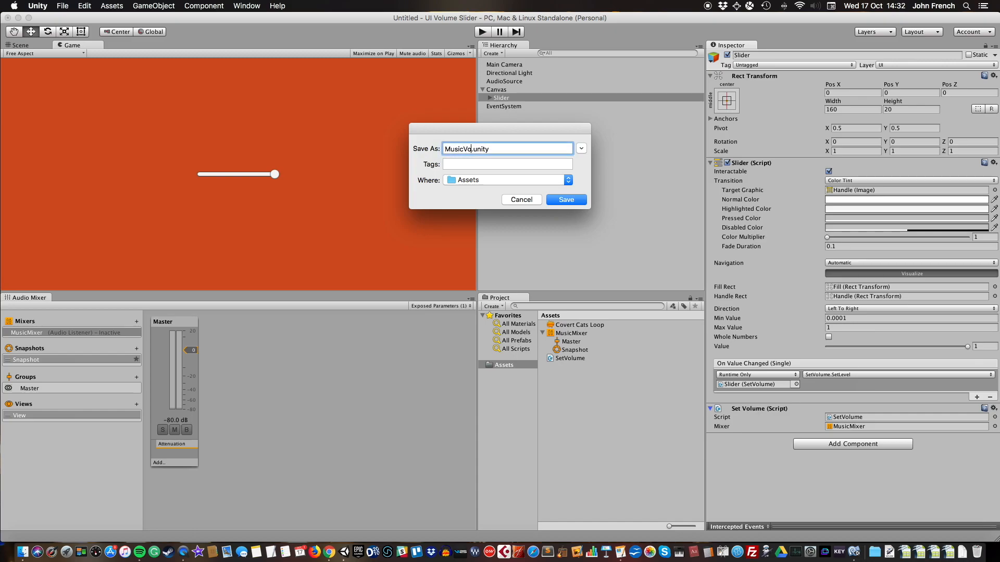
left_click(565, 200)
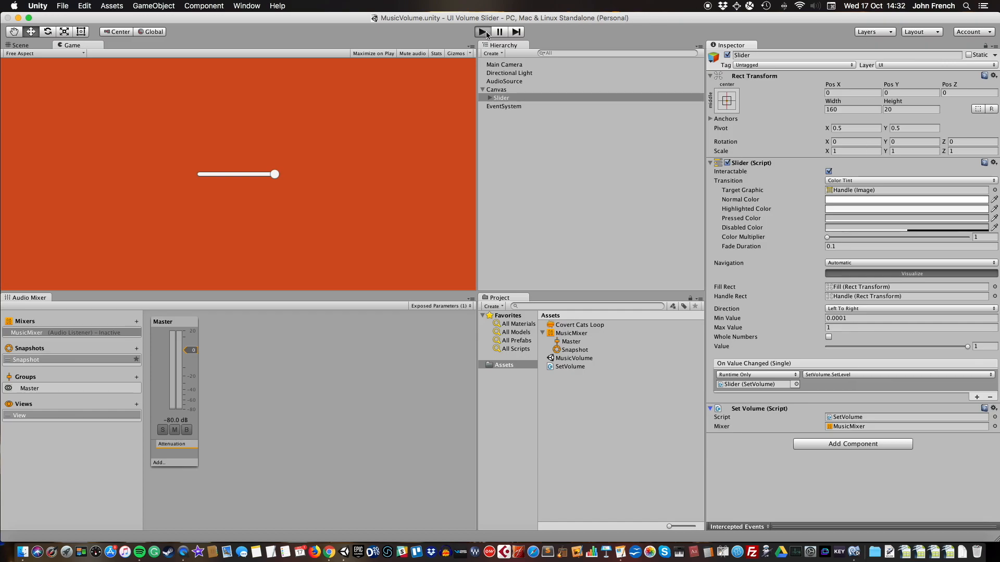
left_click(482, 32)
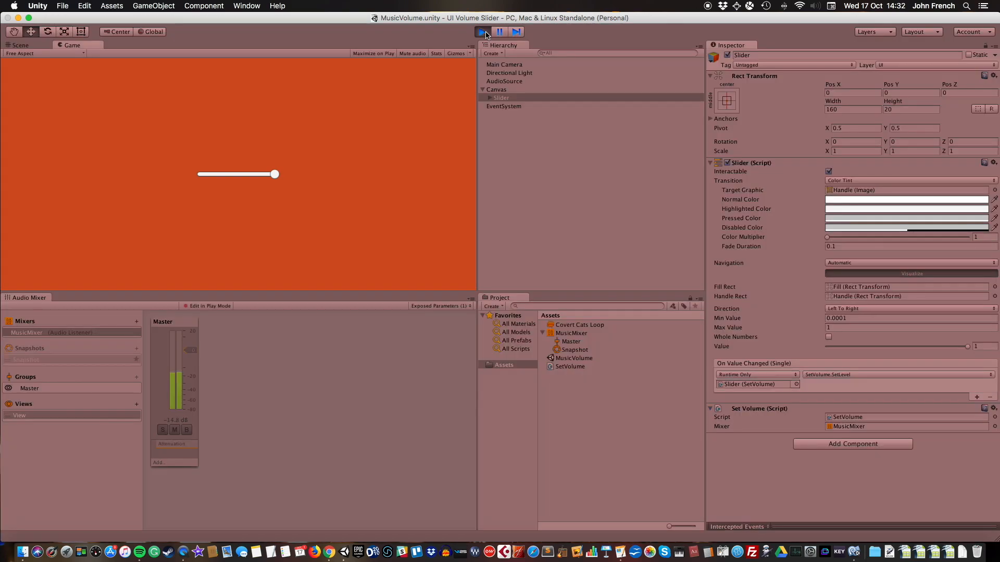
left_click(483, 31)
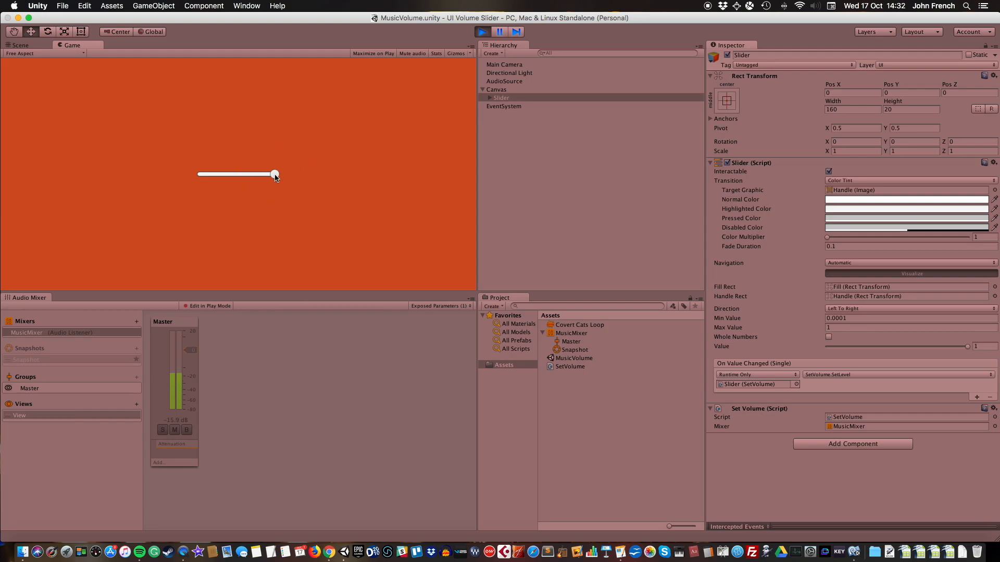
left_click_drag(274, 174, 236, 174)
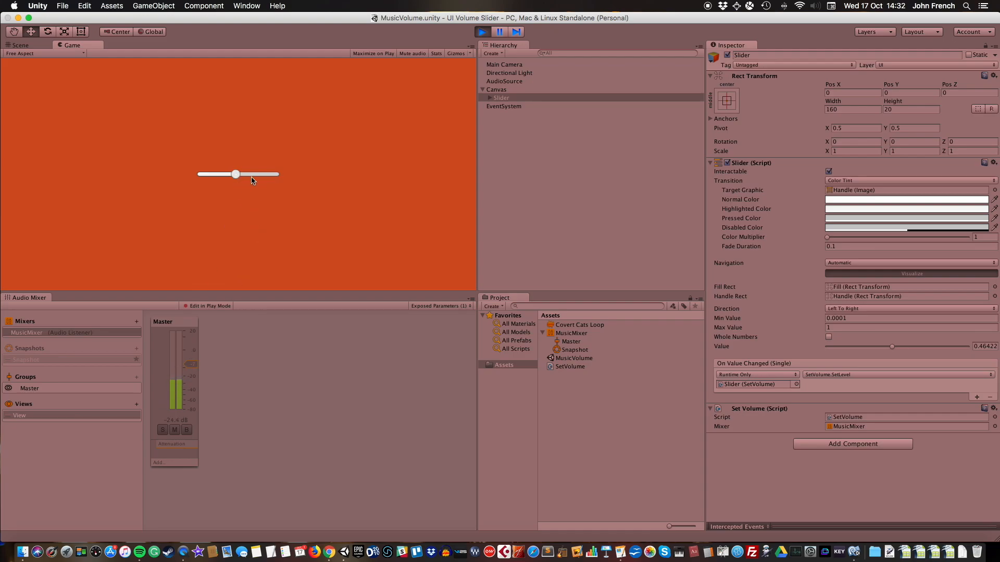
left_click_drag(235, 173, 238, 174)
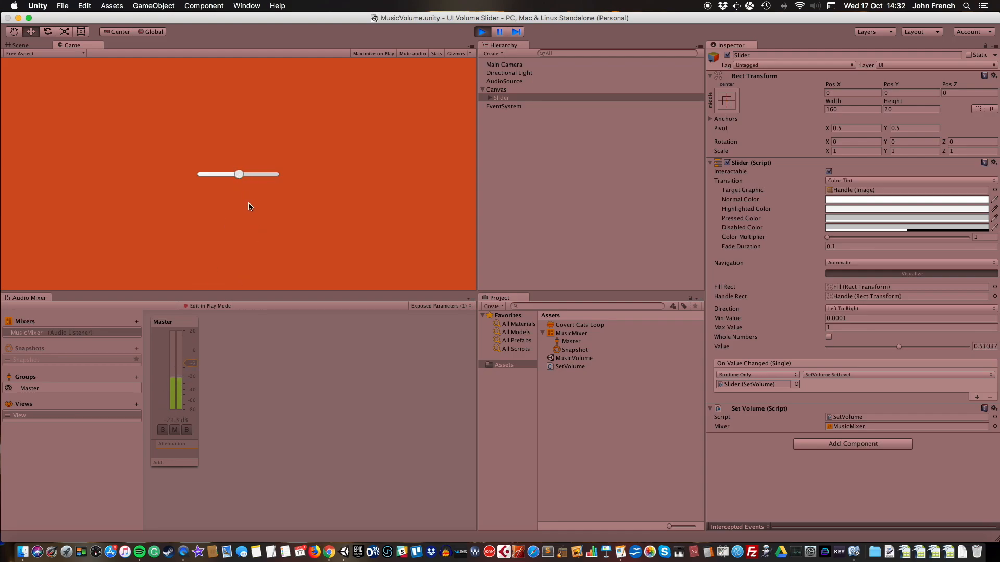
left_click_drag(239, 174, 228, 174)
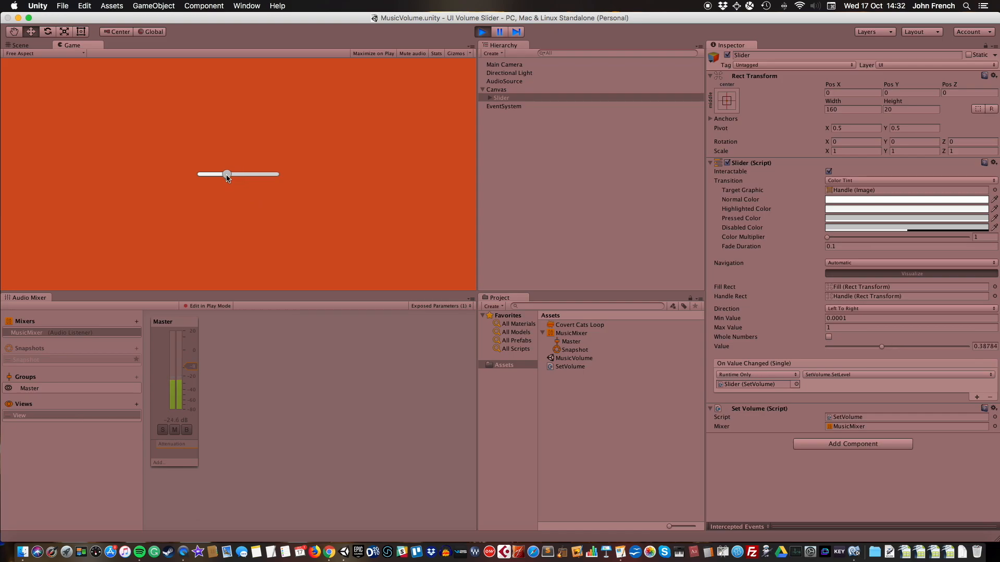
left_click_drag(228, 174, 201, 174)
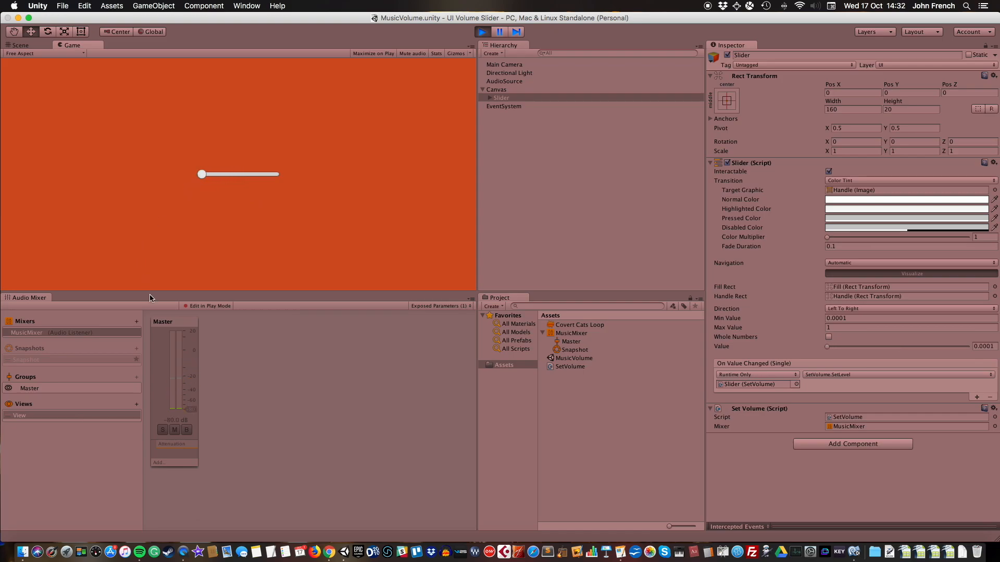
left_click_drag(201, 174, 206, 174)
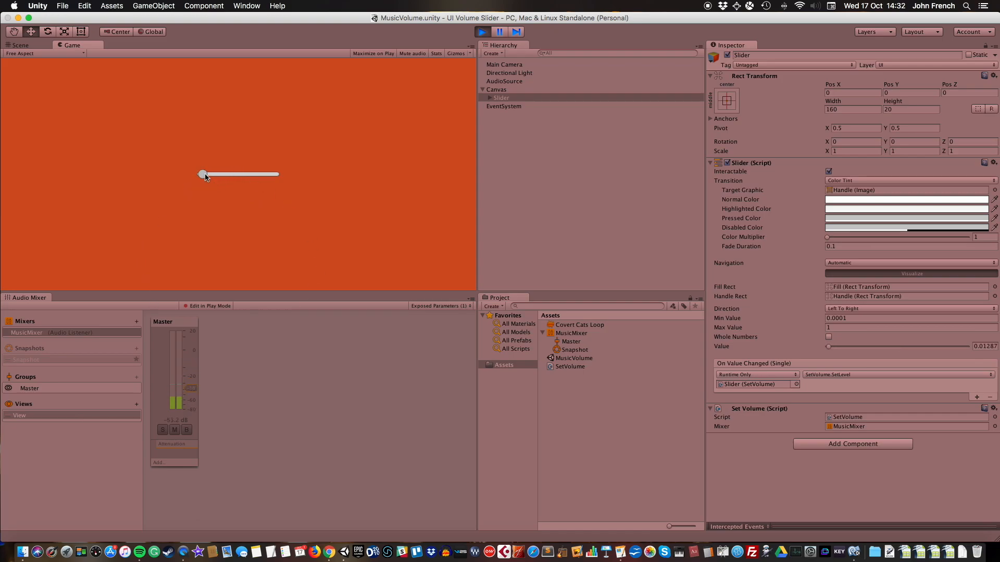
left_click_drag(203, 174, 226, 174)
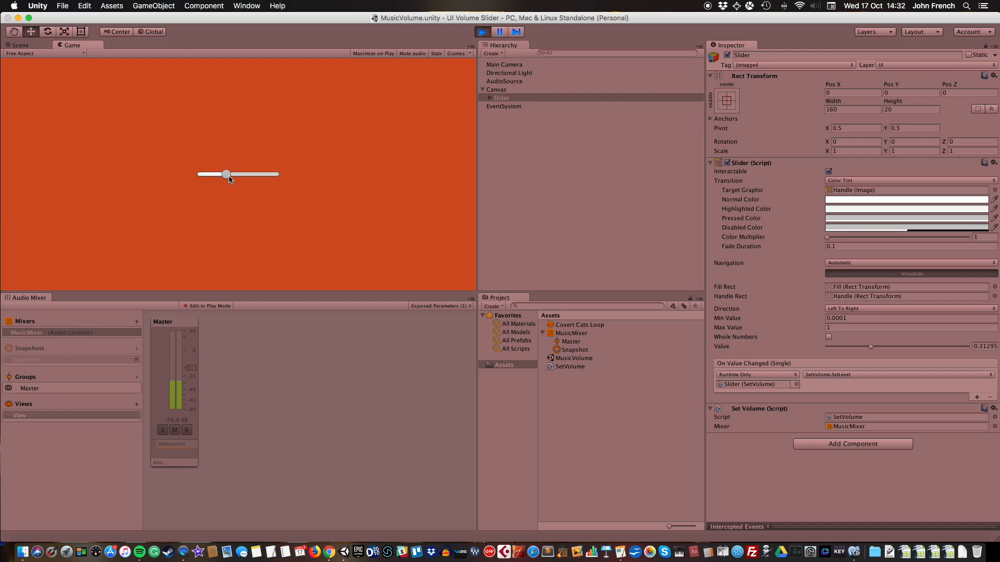
left_click_drag(225, 174, 257, 174)
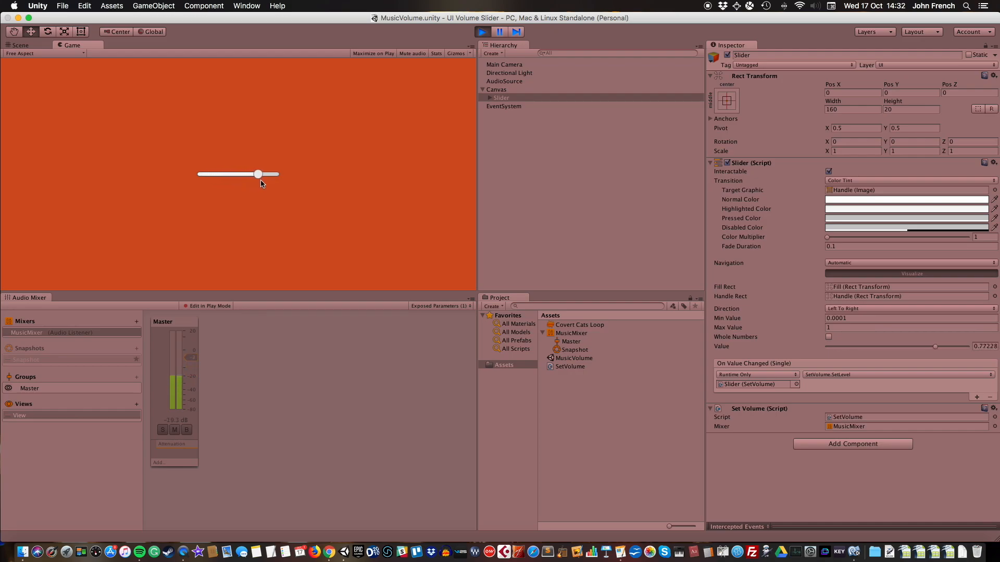
left_click_drag(258, 174, 274, 173)
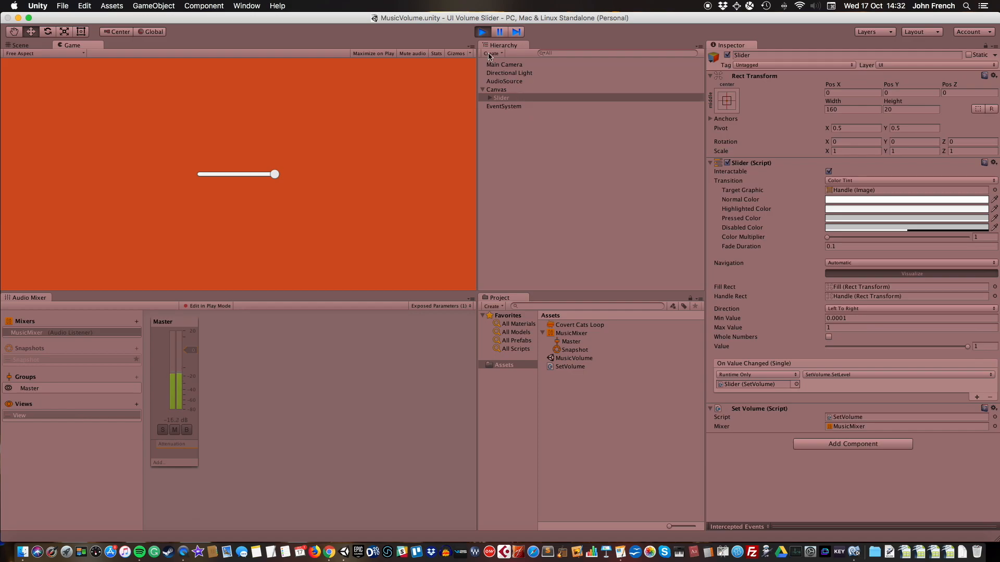
left_click(482, 32)
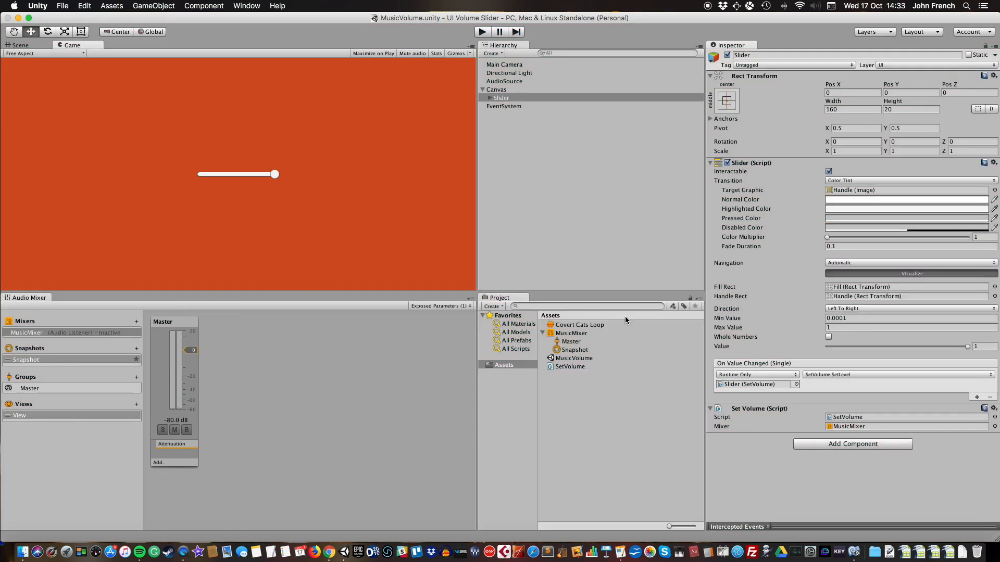
mouse_move(624, 361)
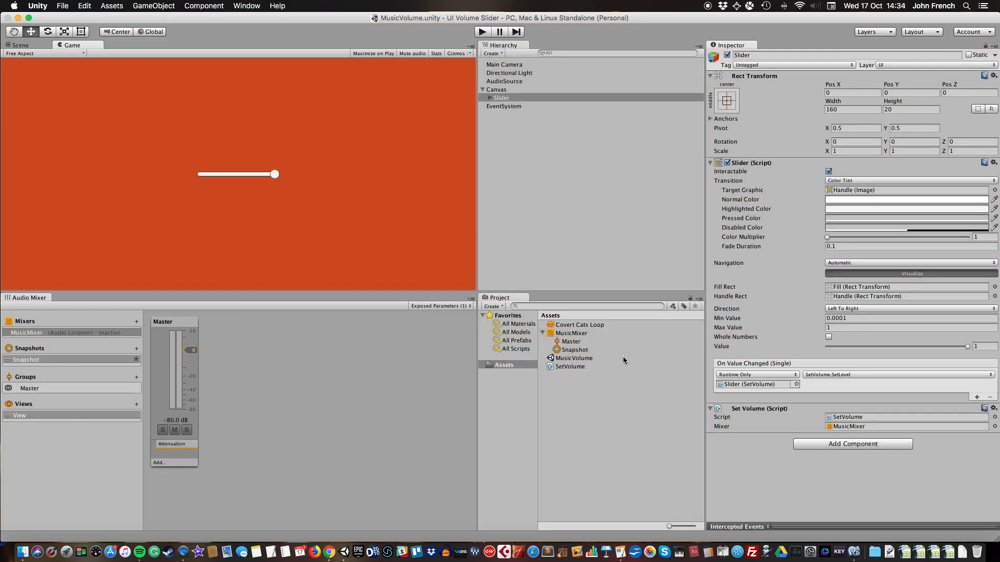